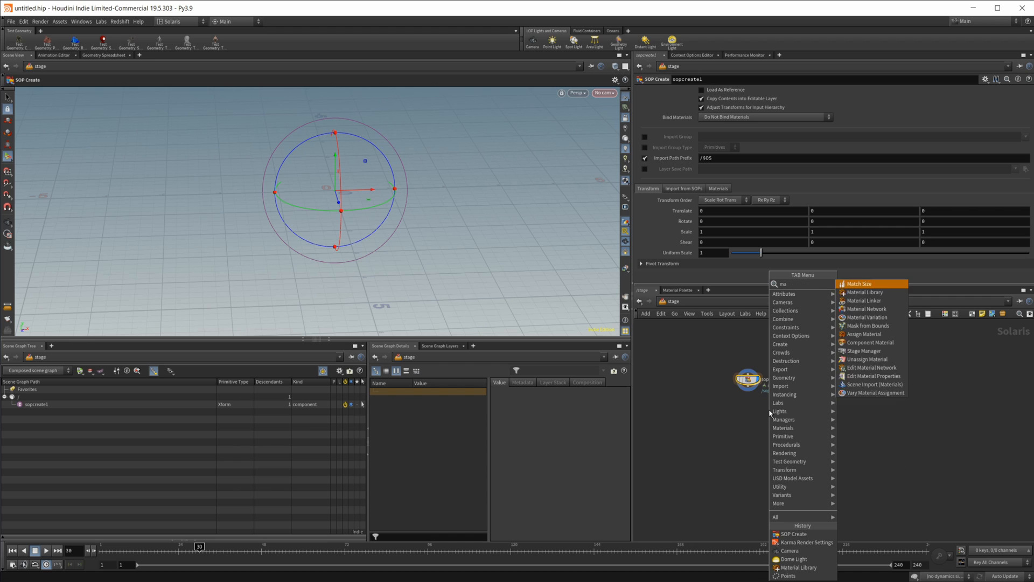
Step: Chain Material Library, Dome Light, Camera and Karma Render Settings, viewing through /cameras/camera1
{"action": "left_click", "coordinate": [865, 292]}
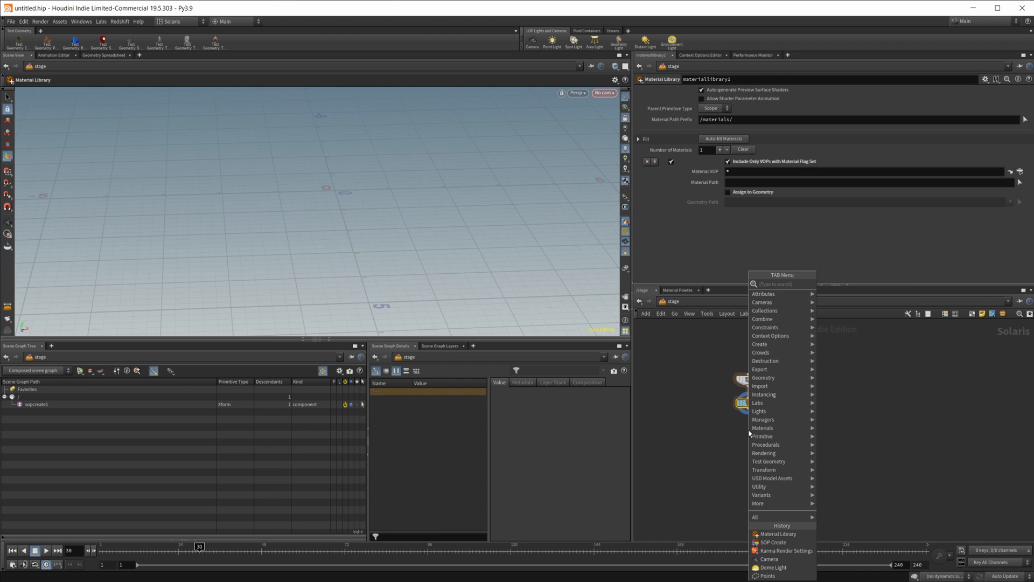
{"action": "left_click", "coordinate": [773, 567]}
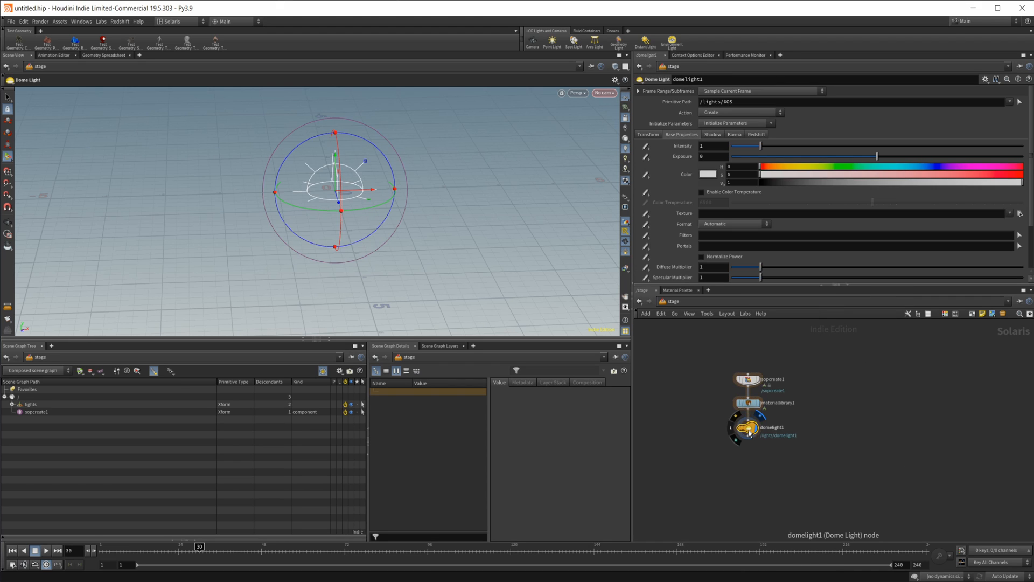
{"action": "key", "text": "Tab"}
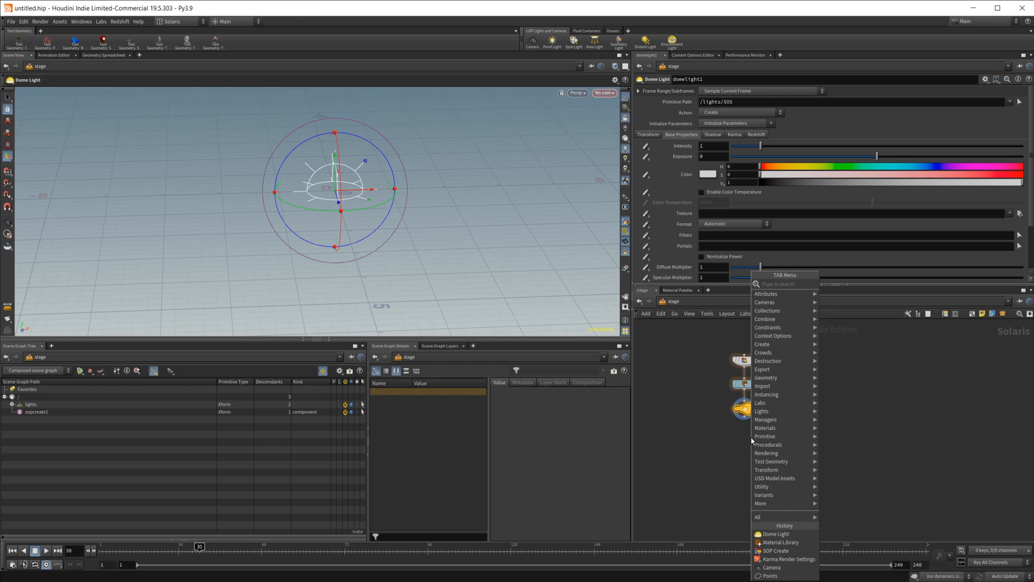
{"action": "left_click", "coordinate": [771, 567]}
{"action": "type", "text": "karm"}
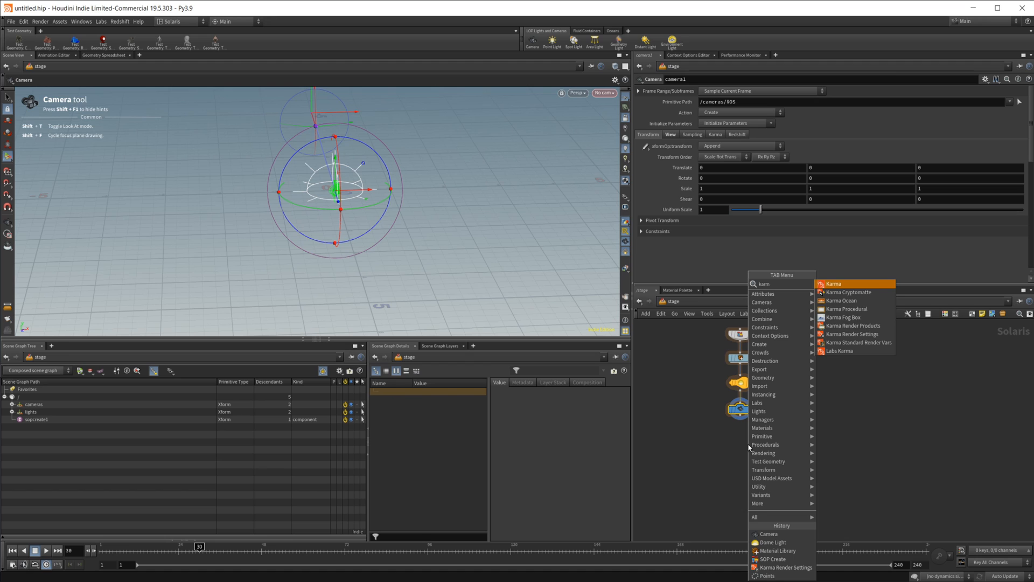
{"action": "left_click", "coordinate": [856, 334]}
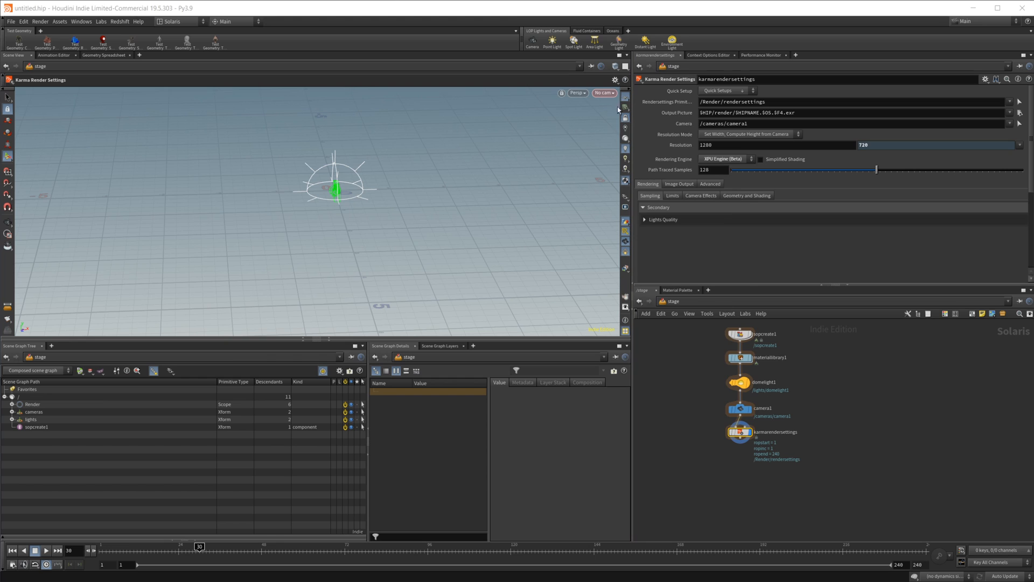
{"action": "left_click", "coordinate": [603, 92]}
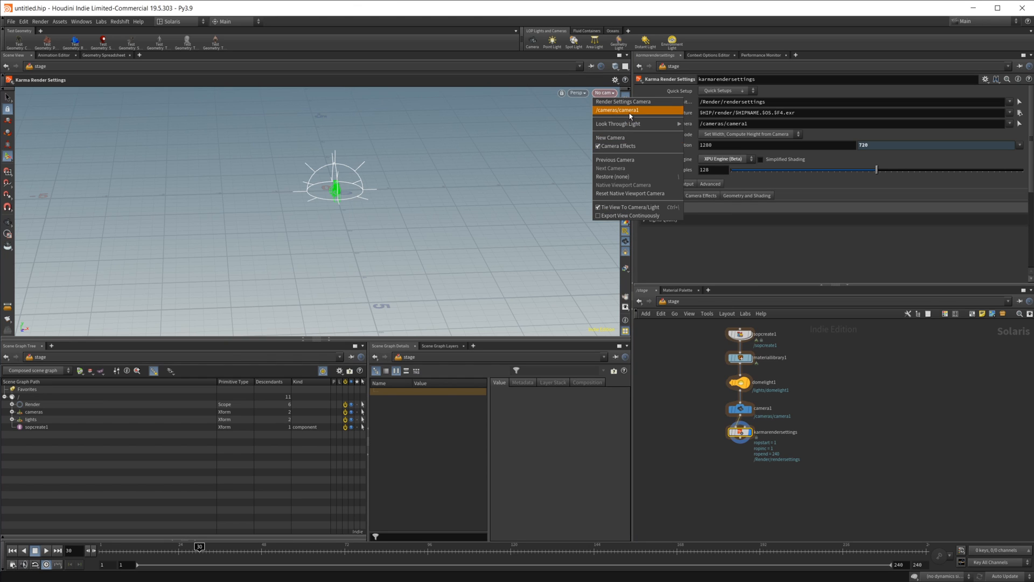
{"action": "left_click", "coordinate": [618, 110]}
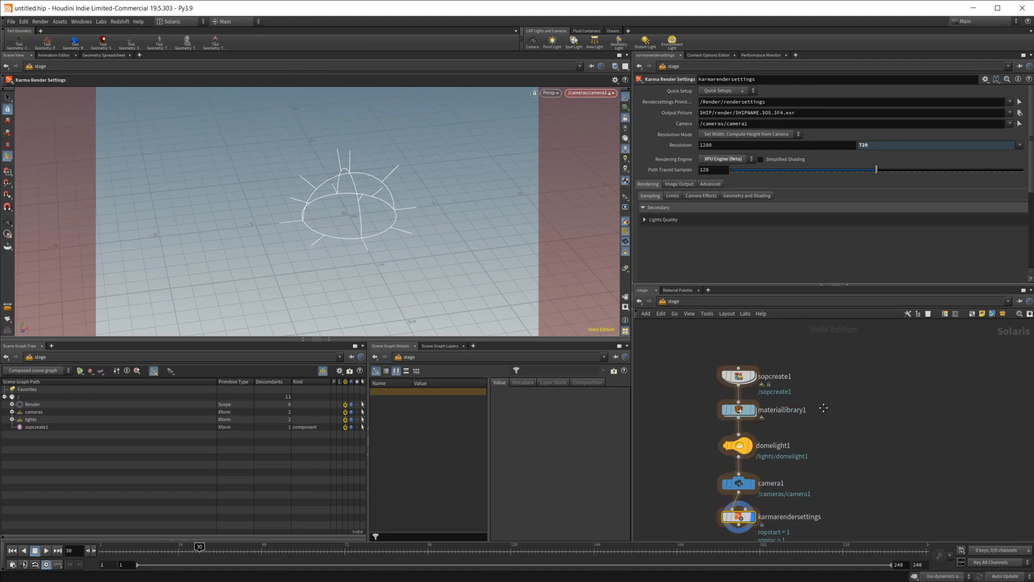
Step: Dive into sopcreate1 and place a Sphere node in its empty network
{"action": "double_click", "coordinate": [737, 376]}
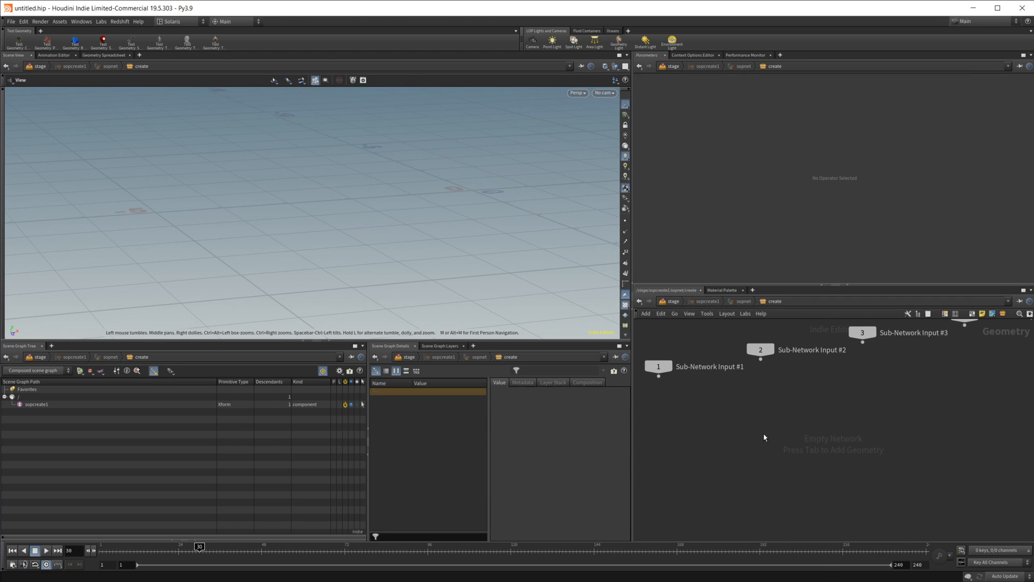
{"action": "type", "text": "spher"}
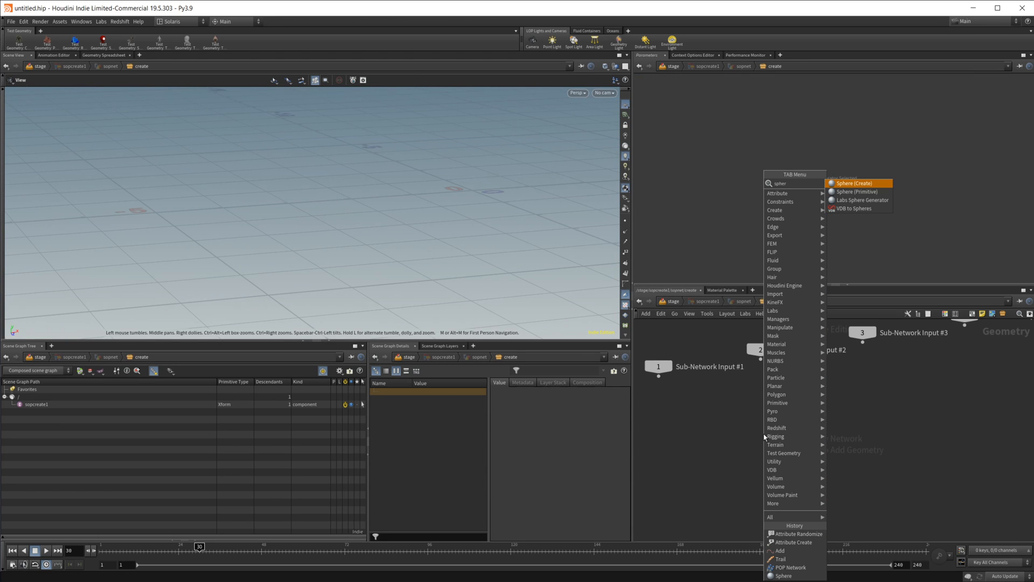
{"action": "left_click", "coordinate": [854, 183]}
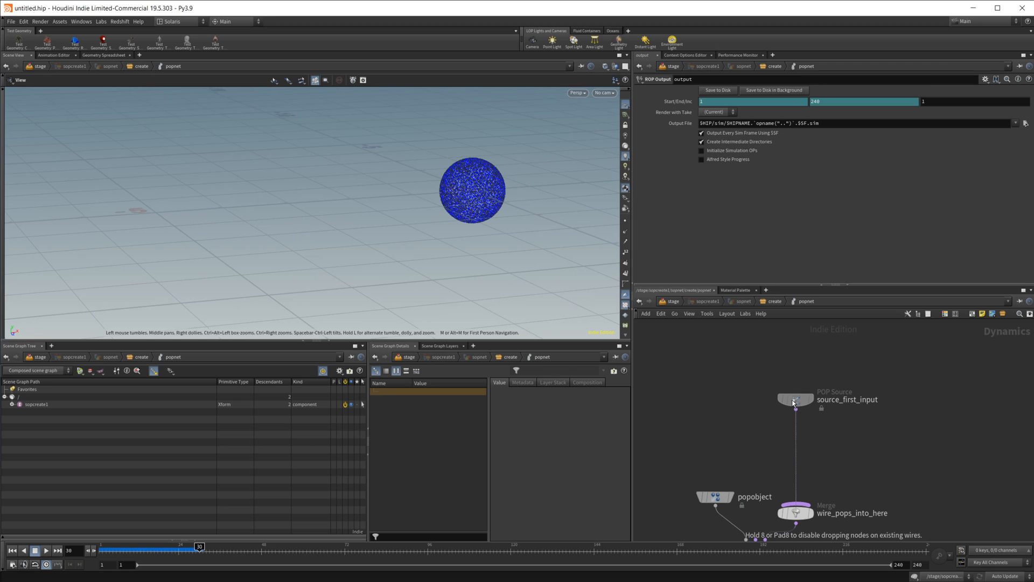
Step: On source_first_input, hide the guide and set Const. Birth Rate to 100000
{"action": "left_click", "coordinate": [795, 399]}
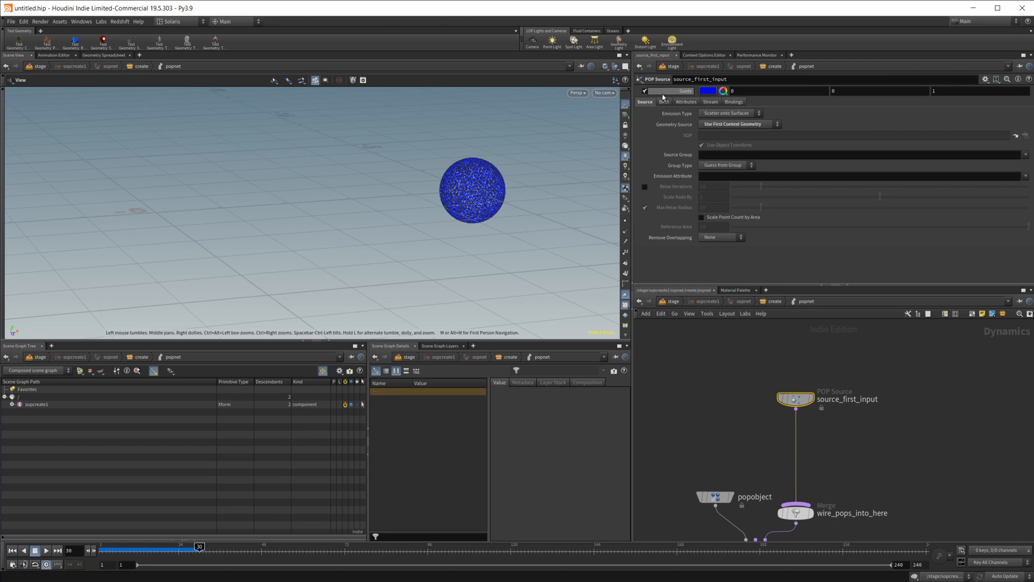
{"action": "left_click", "coordinate": [645, 91]}
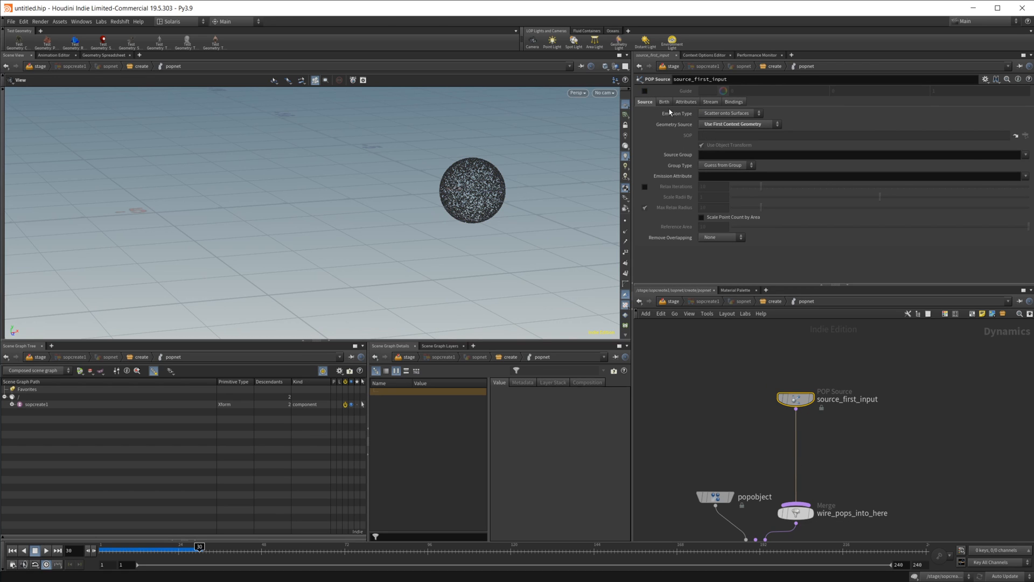
{"action": "left_click", "coordinate": [664, 102]}
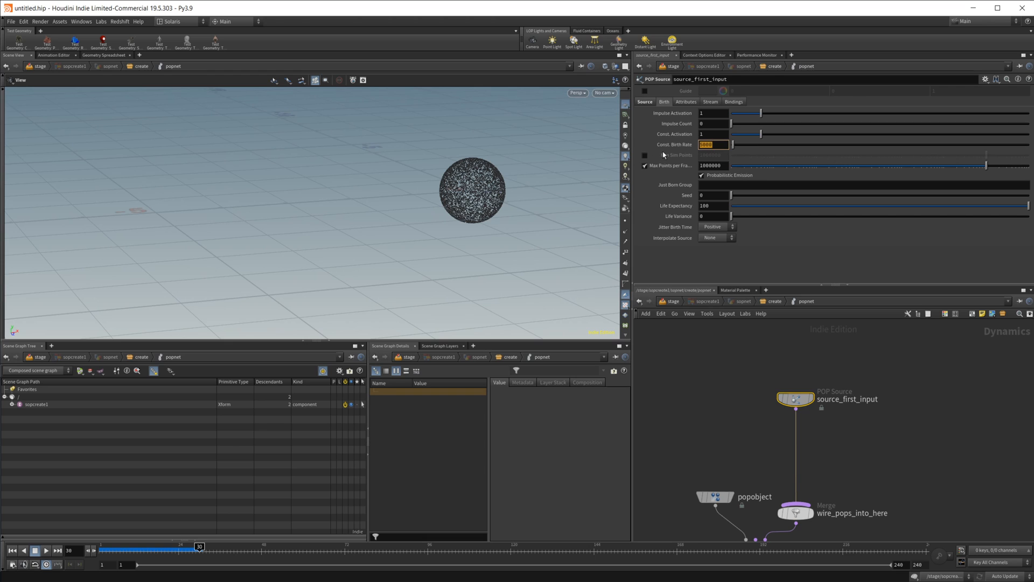
{"action": "type", "text": "100000"}
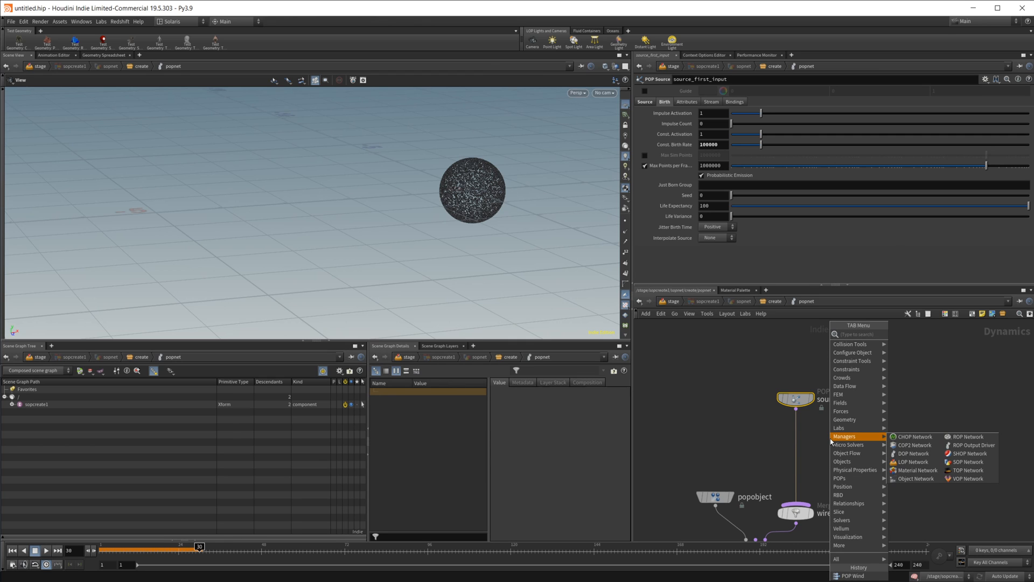
Step: Add a POP Wind with a larger Swirl Size, then return to the create network
{"action": "type", "text": "pop w"}
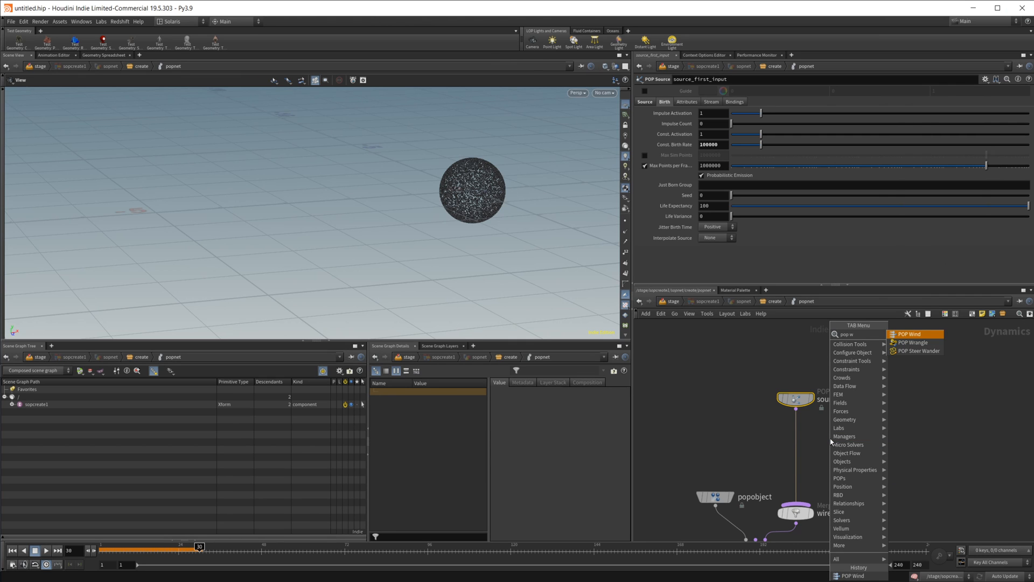
{"action": "left_click", "coordinate": [912, 334]}
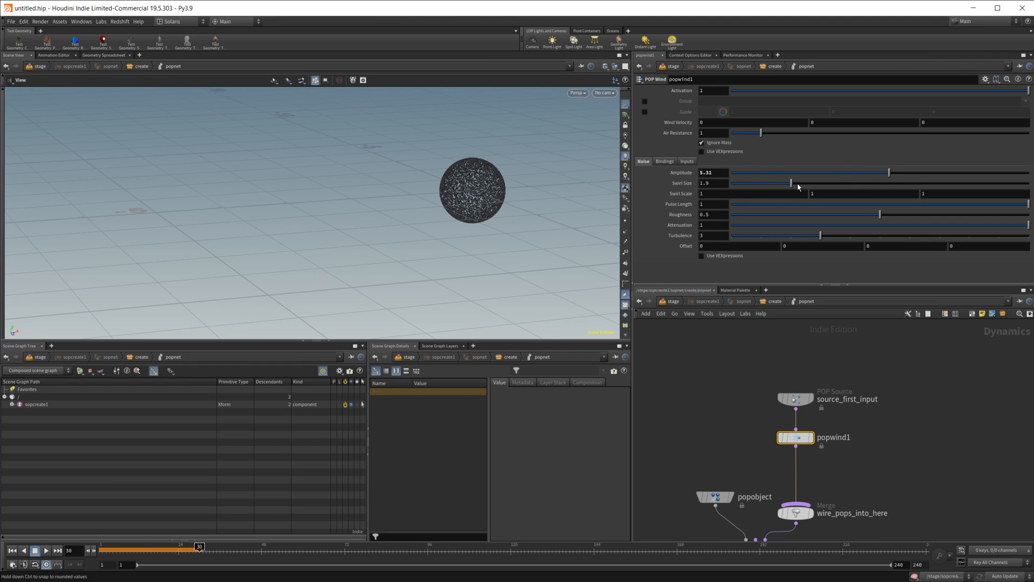
{"action": "left_click_drag", "start_coordinate": [788, 182], "coordinate": [838, 183]}
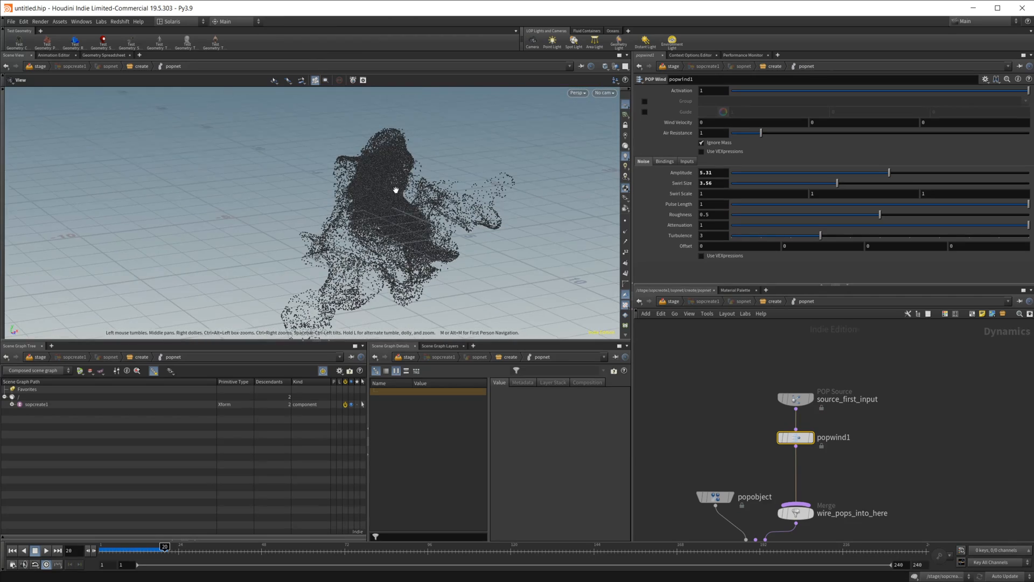
{"action": "left_click", "coordinate": [35, 550]}
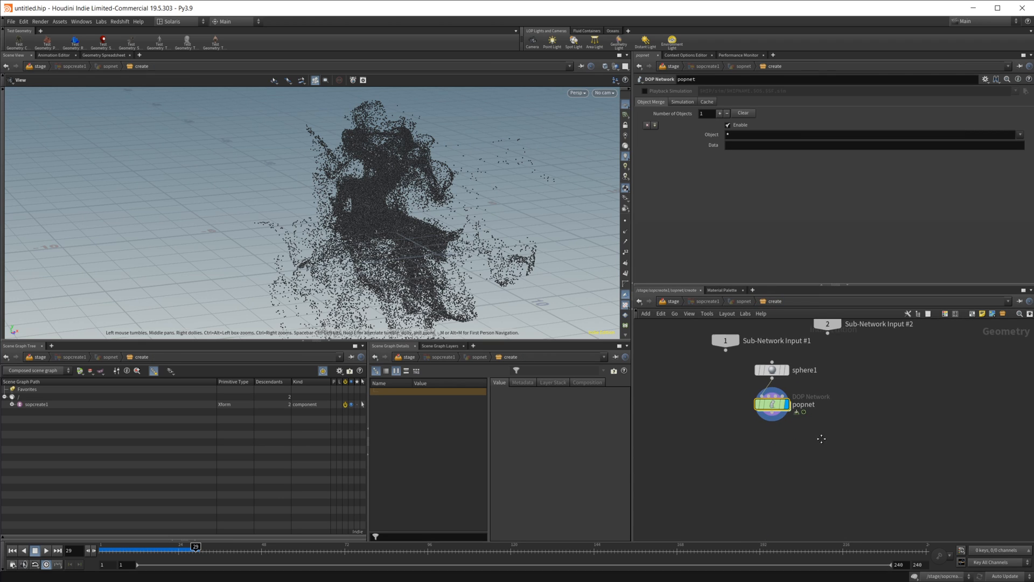
Step: Append a Trail node after the popnet with Trail Length 10
{"action": "type", "text": "tr"}
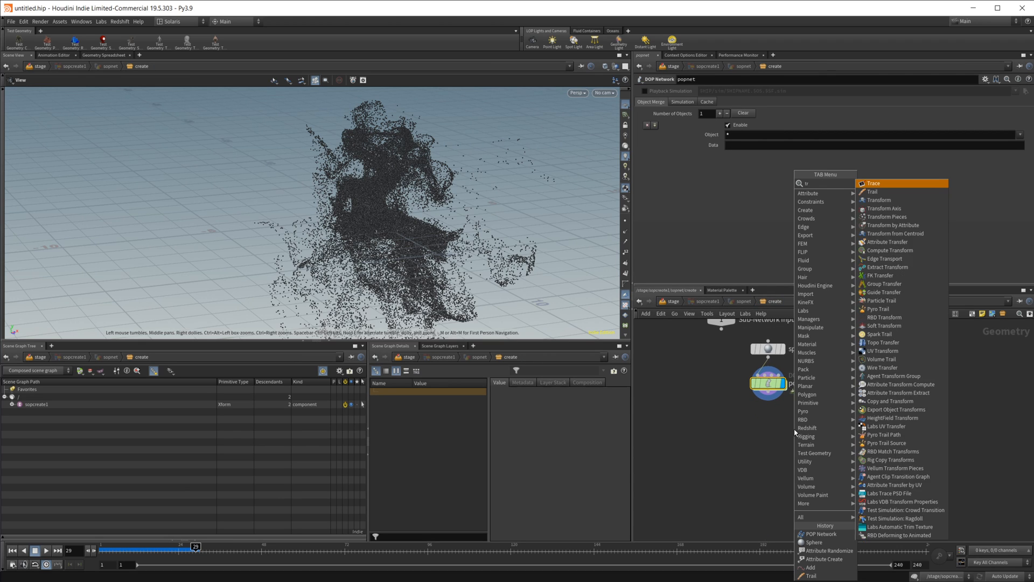
{"action": "left_click", "coordinate": [872, 192]}
{"action": "type", "text": "10"}
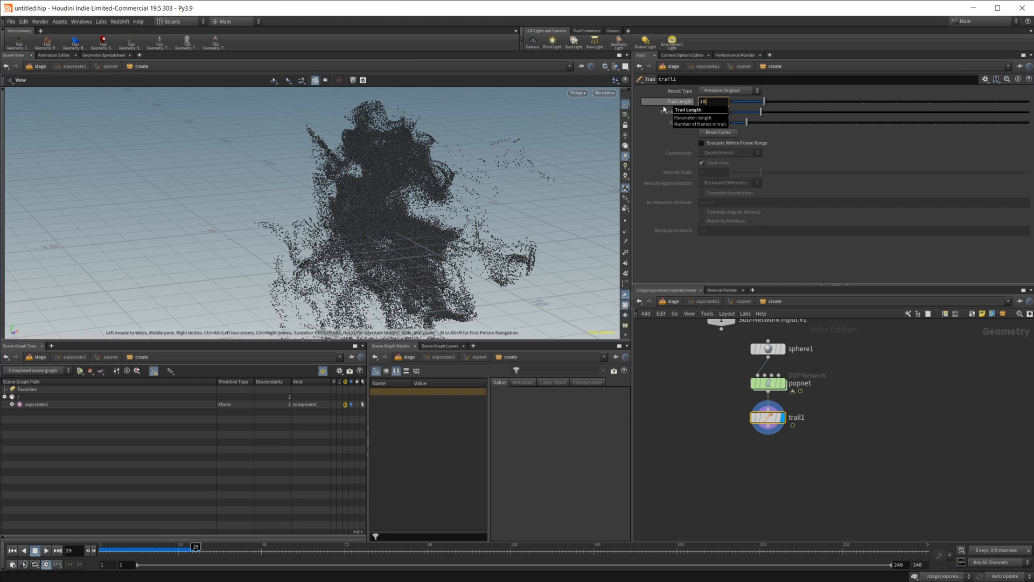
{"action": "key", "text": "tab"}
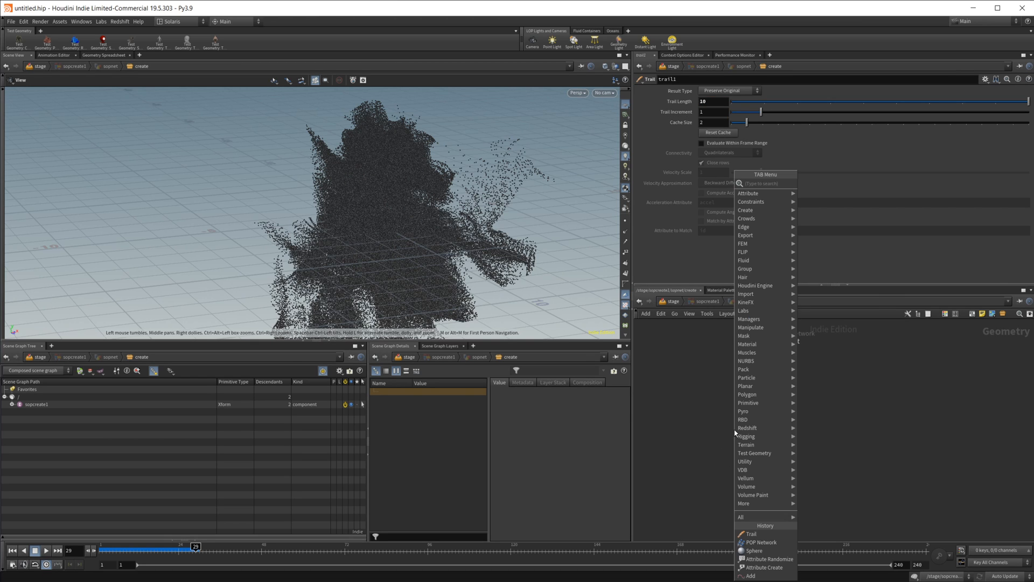
Step: Add an Add node that builds polygons by attribute, using the id attribute
{"action": "left_click", "coordinate": [751, 576]}
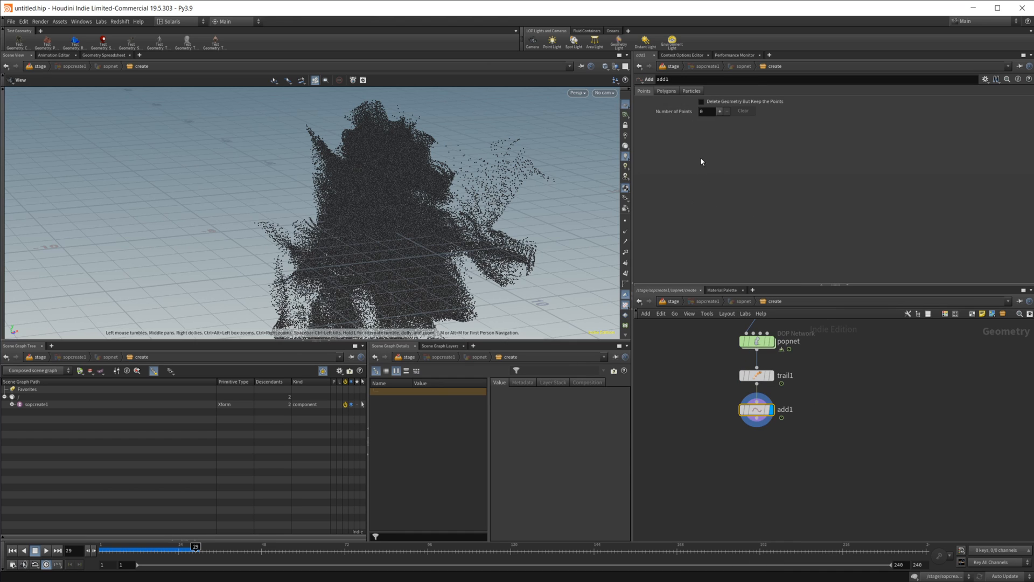
{"action": "left_click", "coordinate": [666, 91]}
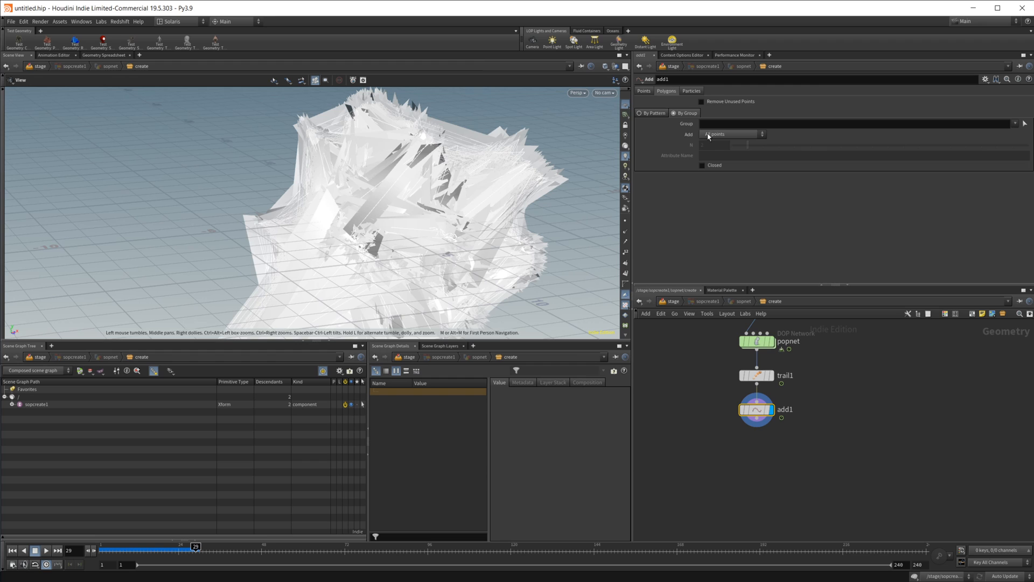
{"action": "left_click", "coordinate": [732, 134]}
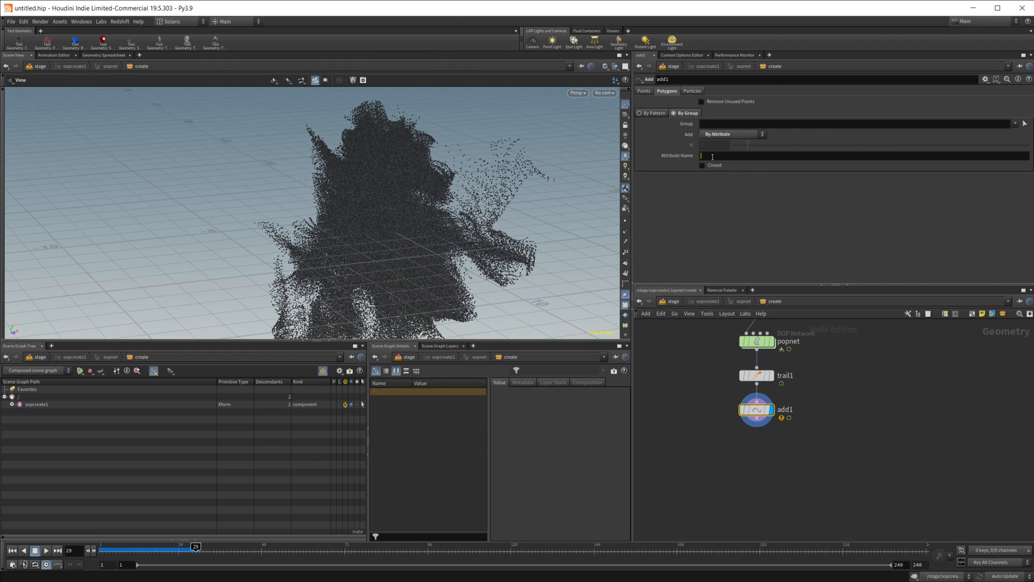
{"action": "type", "text": "1d"}
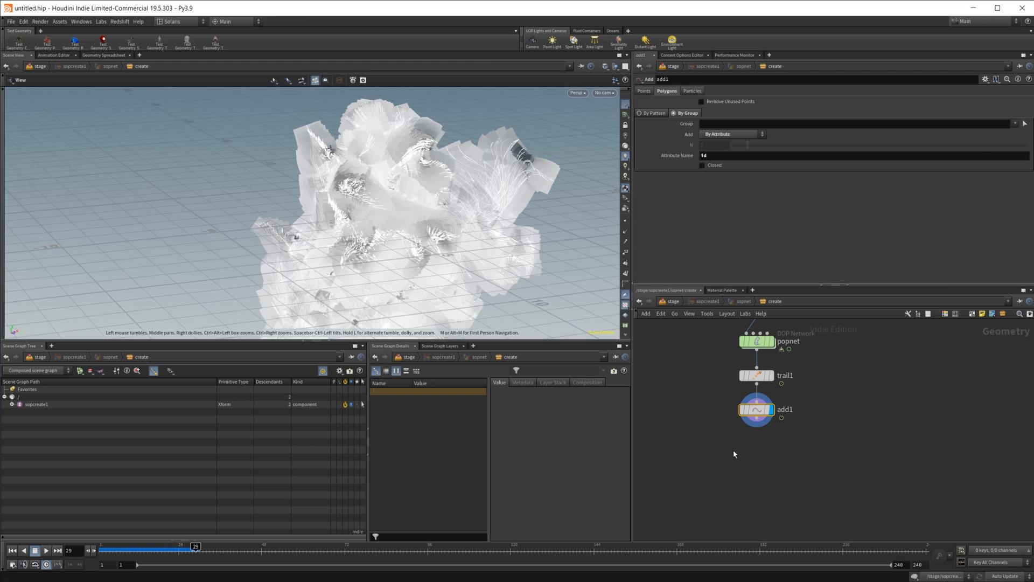
{"action": "mouse_move", "coordinate": [797, 494]}
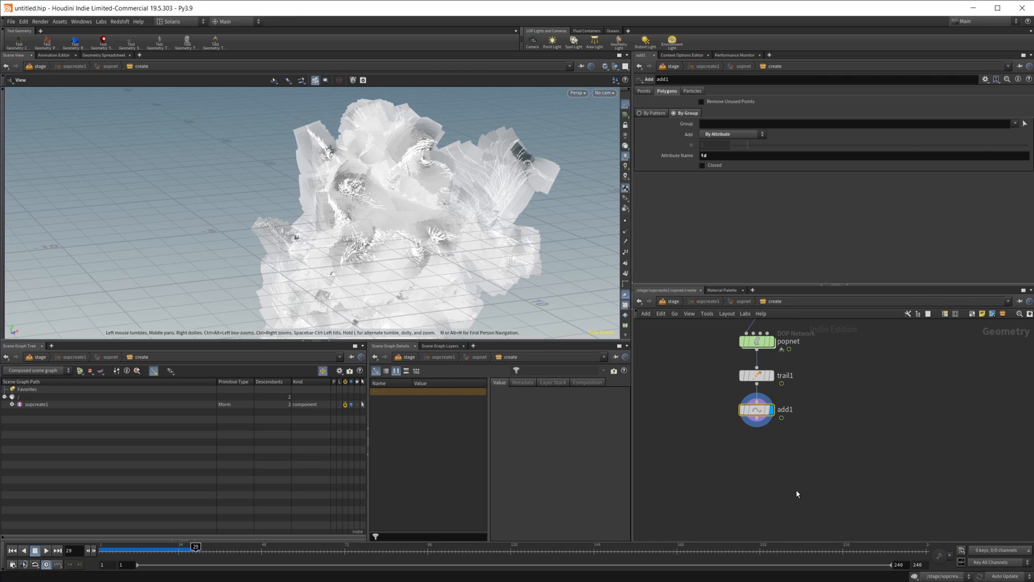
{"action": "mouse_move", "coordinate": [683, 306]}
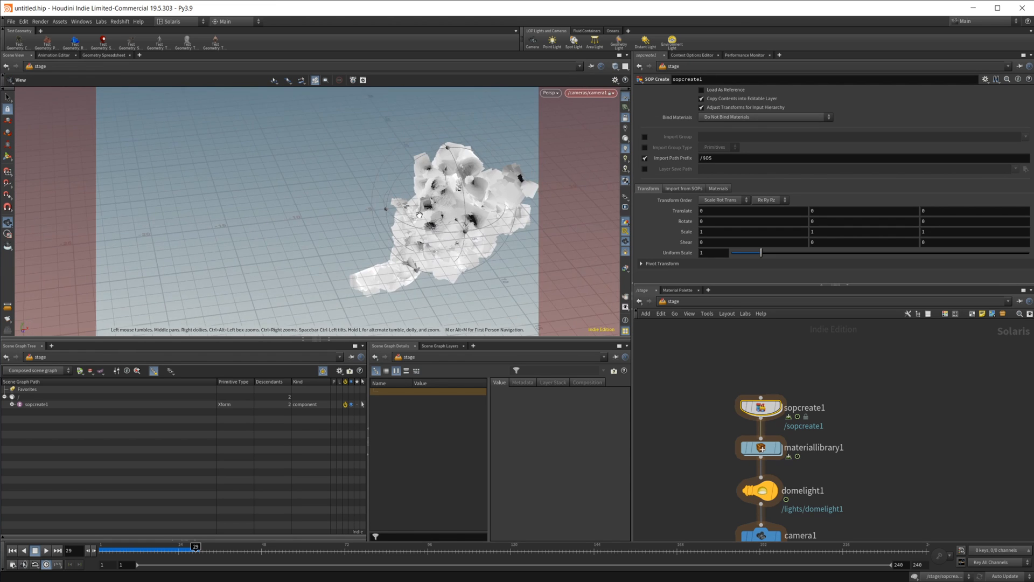
Step: Set the viewport renderer to Karma from the Persp menu
{"action": "left_click", "coordinate": [550, 92]}
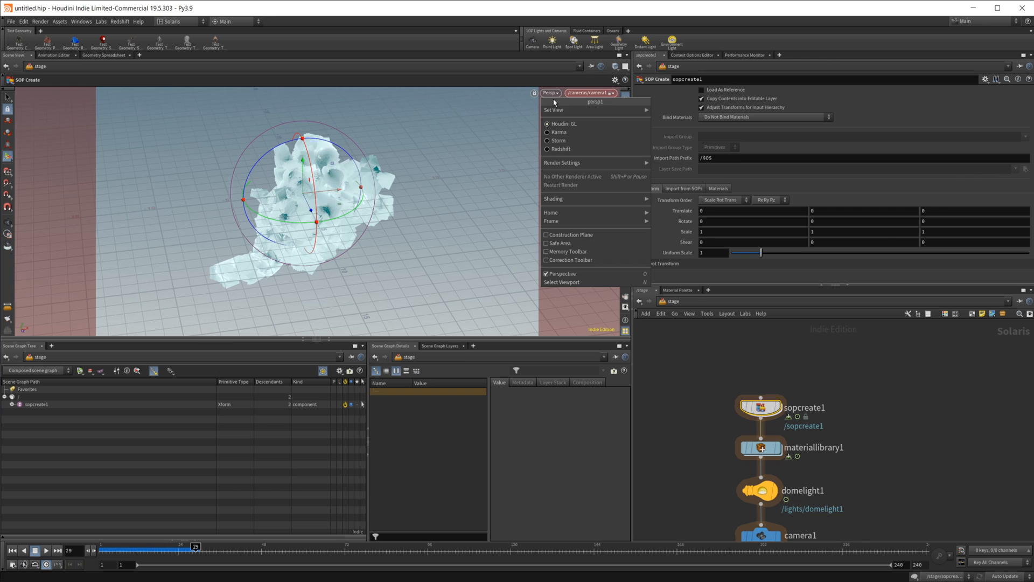
{"action": "left_click", "coordinate": [559, 132]}
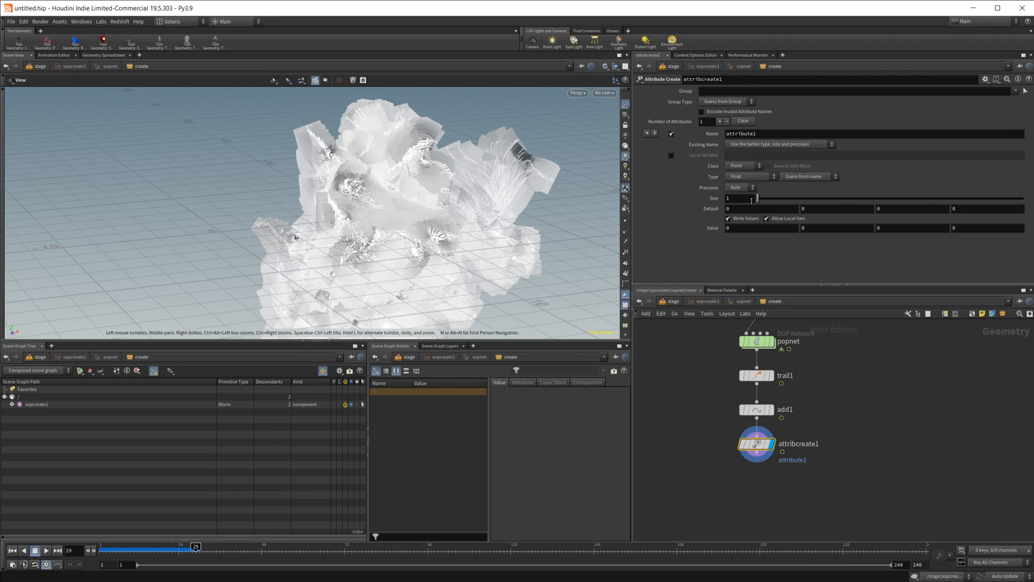
Step: Set the Attribute Create name to pscale and its value to 0.01
{"action": "type", "text": "pscale"}
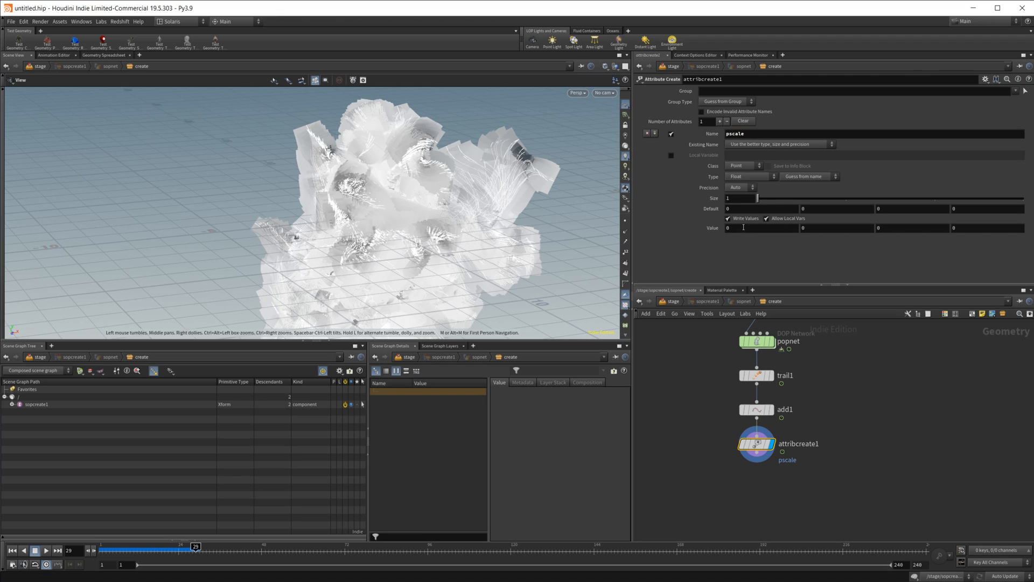
{"action": "mouse_move", "coordinate": [731, 227]}
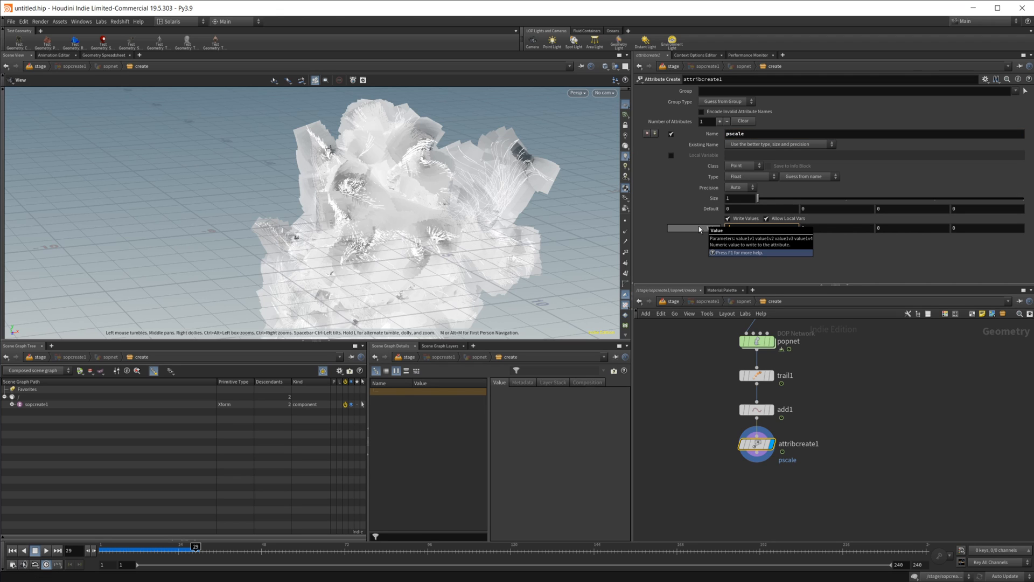
{"action": "type", "text": ".01"}
{"action": "type", "text": "usd st"}
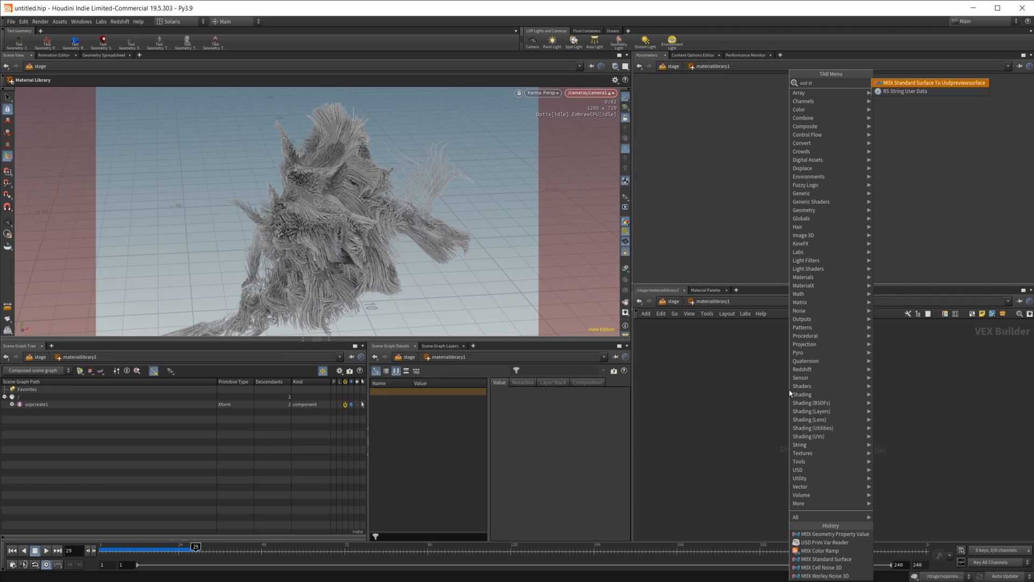
Step: Place MtlX Standard Surface and MtlX Color Ramp nodes, wiring the ramp into base_color
{"action": "type", "text": "mat"}
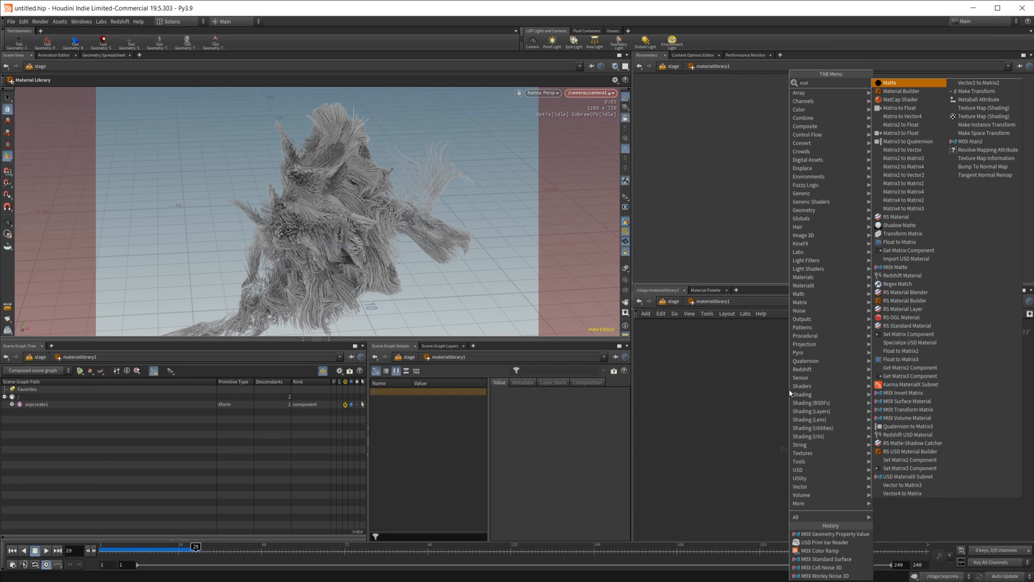
{"action": "type", "text": "mtlx st"}
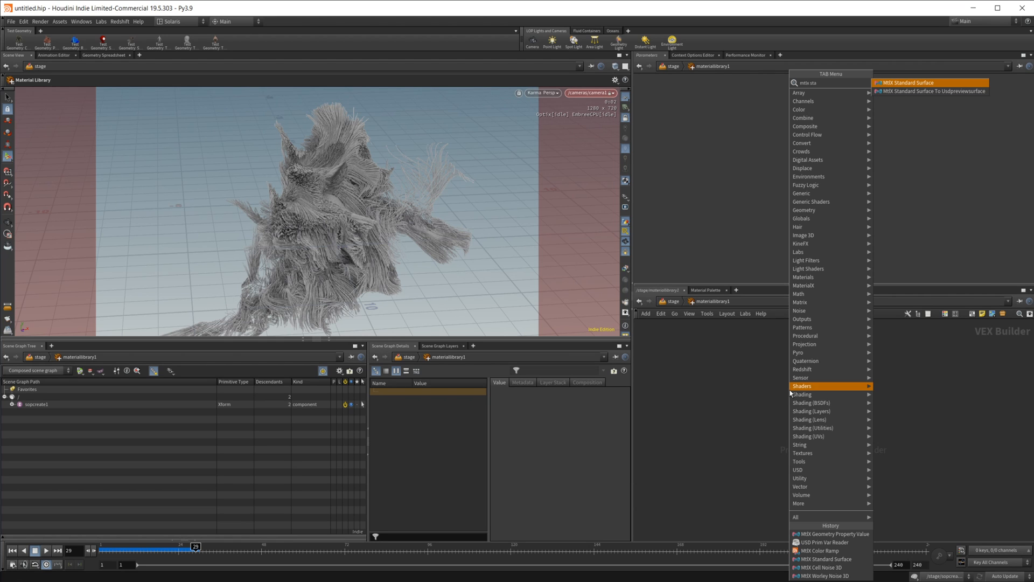
{"action": "left_click", "coordinate": [911, 82]}
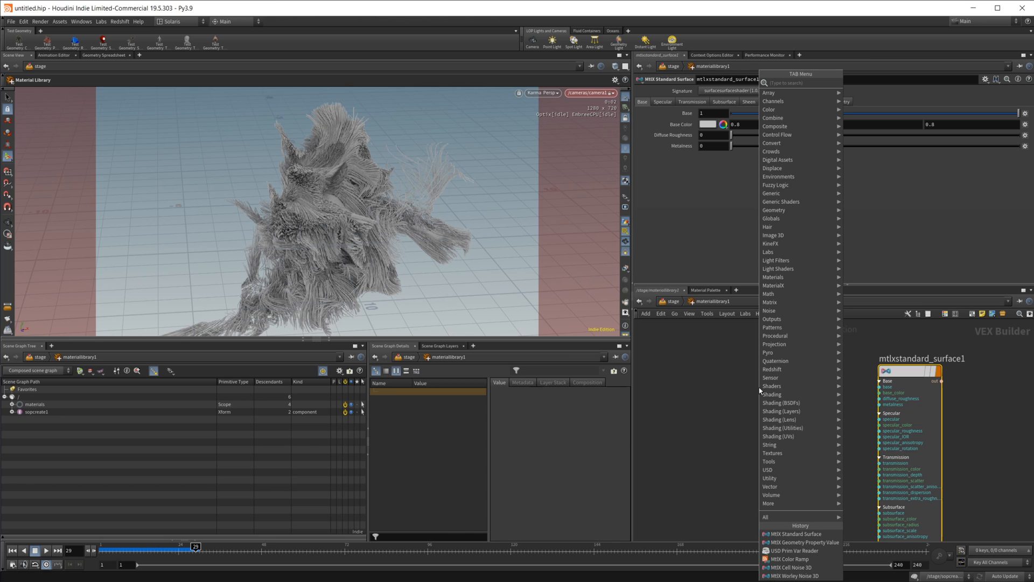
{"action": "type", "text": "mtl"}
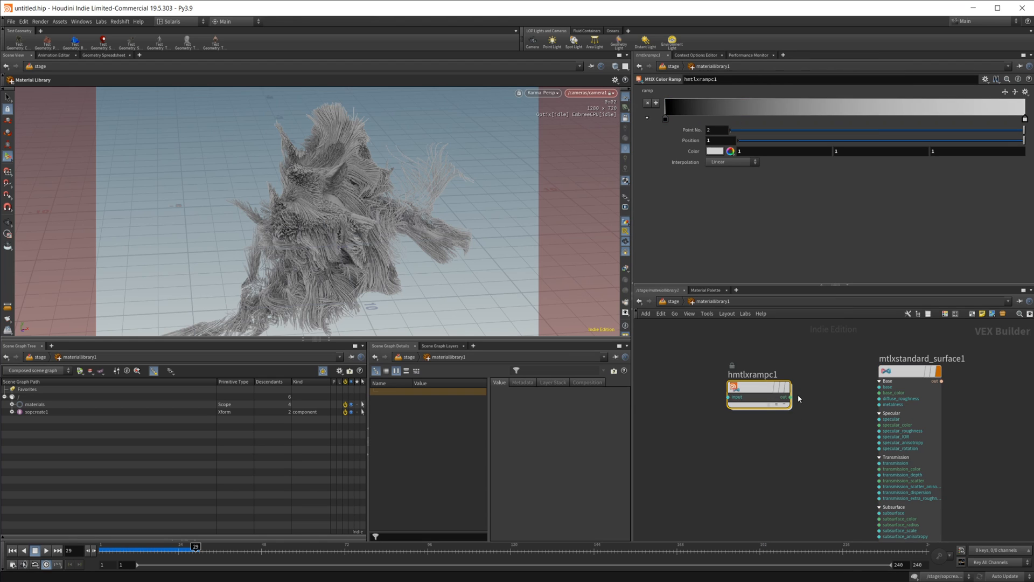
{"action": "left_click_drag", "start_coordinate": [788, 397], "coordinate": [879, 394]}
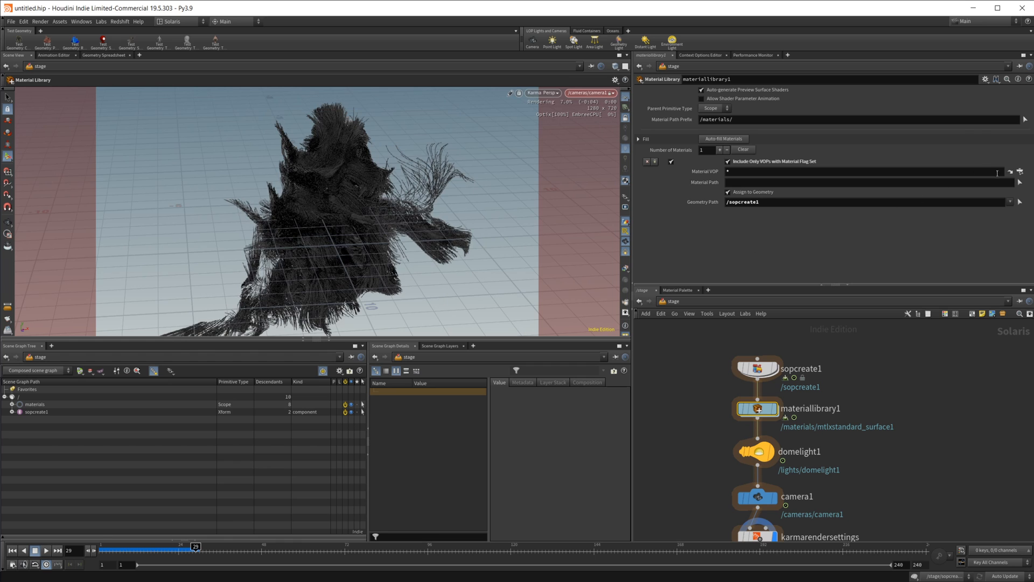
Step: Set Material VOP to mtlxstandard_surface1 and restart the Karma render
{"action": "left_click", "coordinate": [1019, 171]}
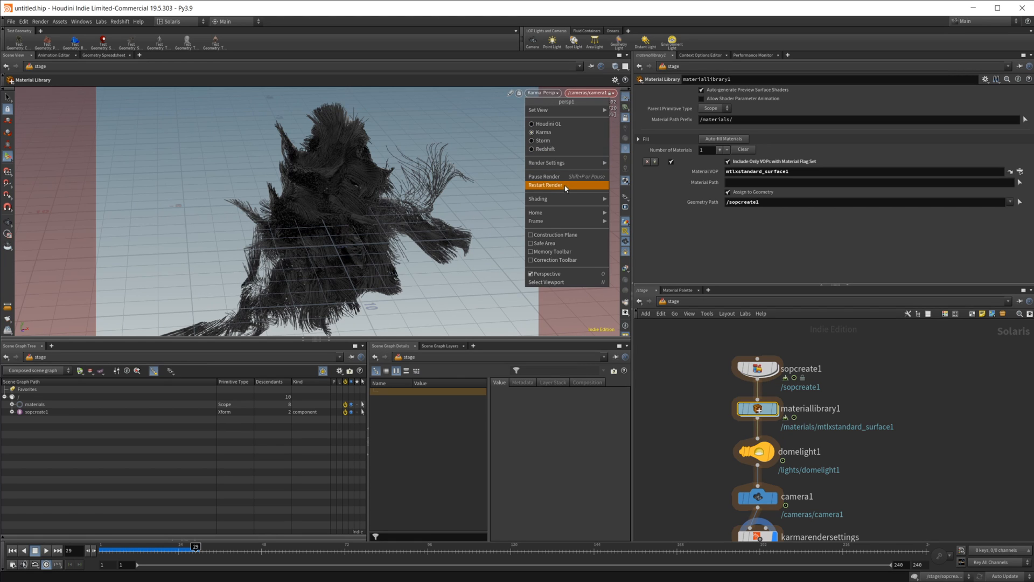
{"action": "left_click", "coordinate": [545, 185]}
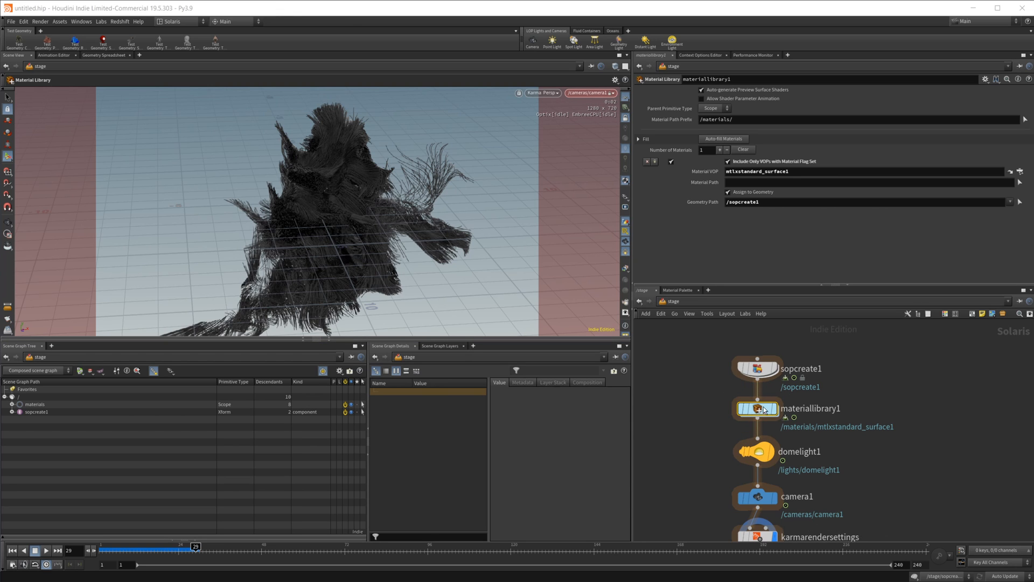
Step: Place a USD Prim Var Reader for the age primvar and wire it into the ramp input
{"action": "double_click", "coordinate": [763, 407]}
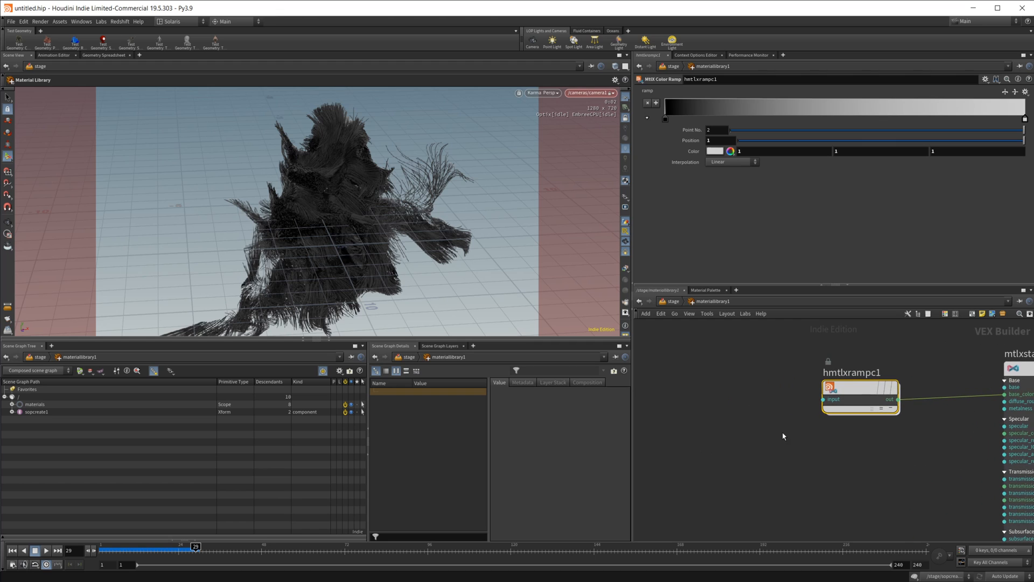
{"action": "mouse_move", "coordinate": [780, 435]}
{"action": "type", "text": "usd pri"}
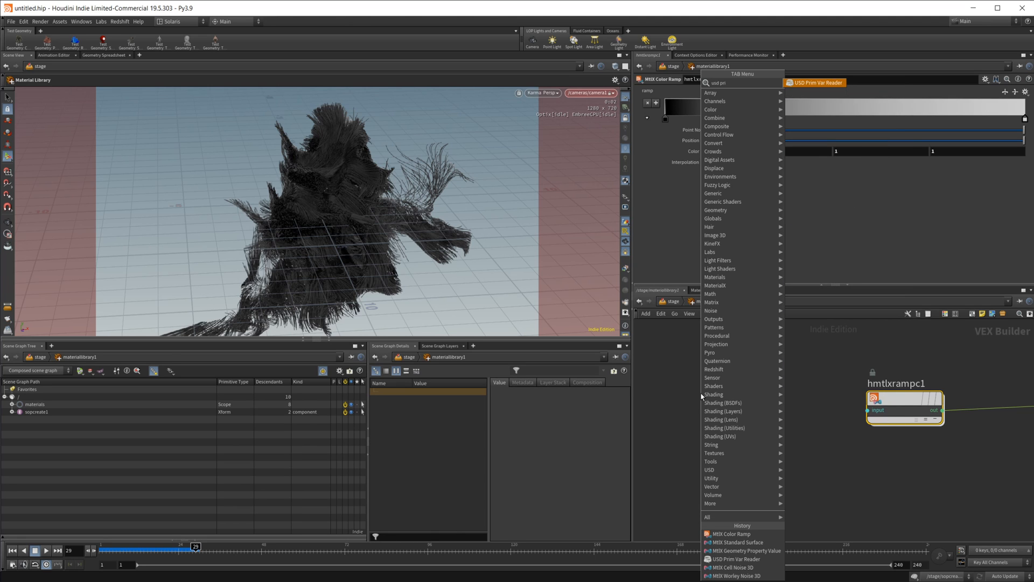
{"action": "left_click", "coordinate": [733, 559]}
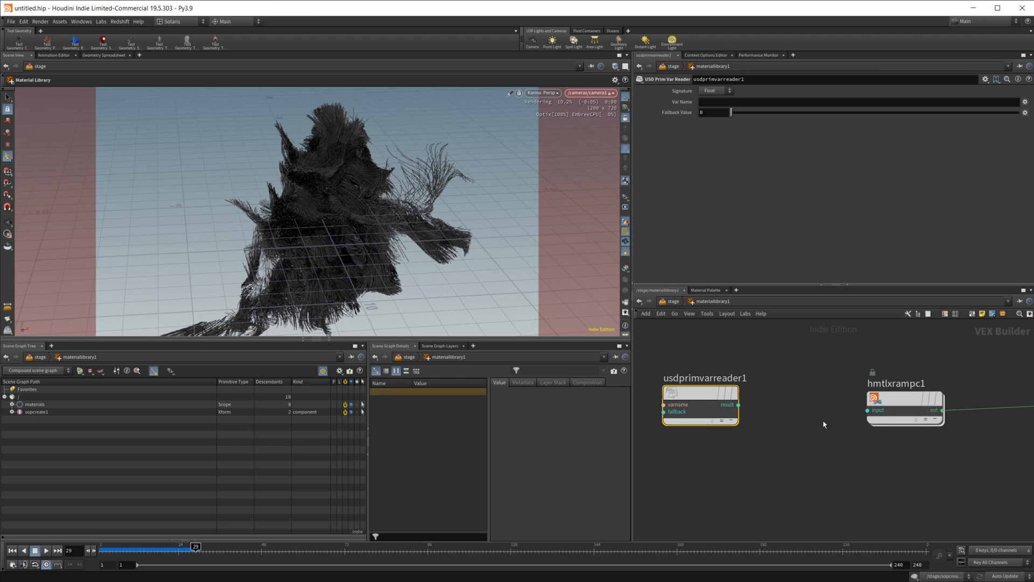
{"action": "left_click_drag", "start_coordinate": [738, 403], "coordinate": [867, 409]}
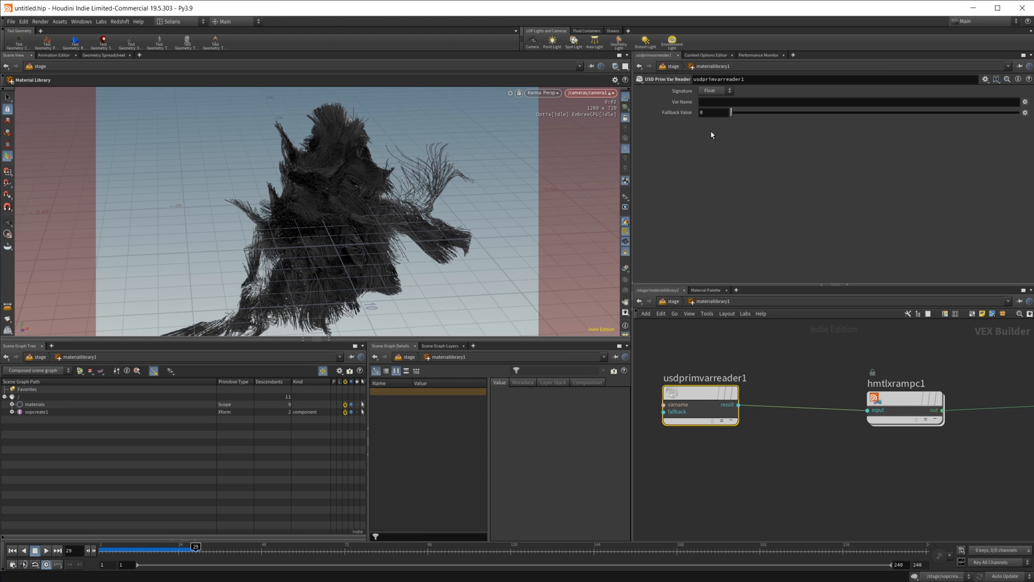
{"action": "type", "text": "ag"}
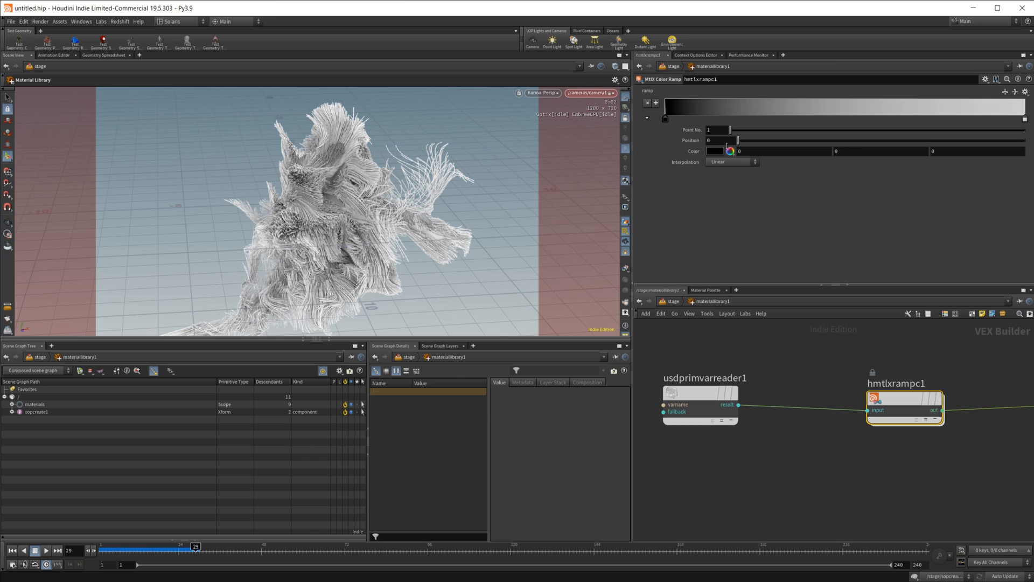
Step: Colour the ramp red to orange, adding a pink middle point and sliding it into place
{"action": "left_click", "coordinate": [722, 151]}
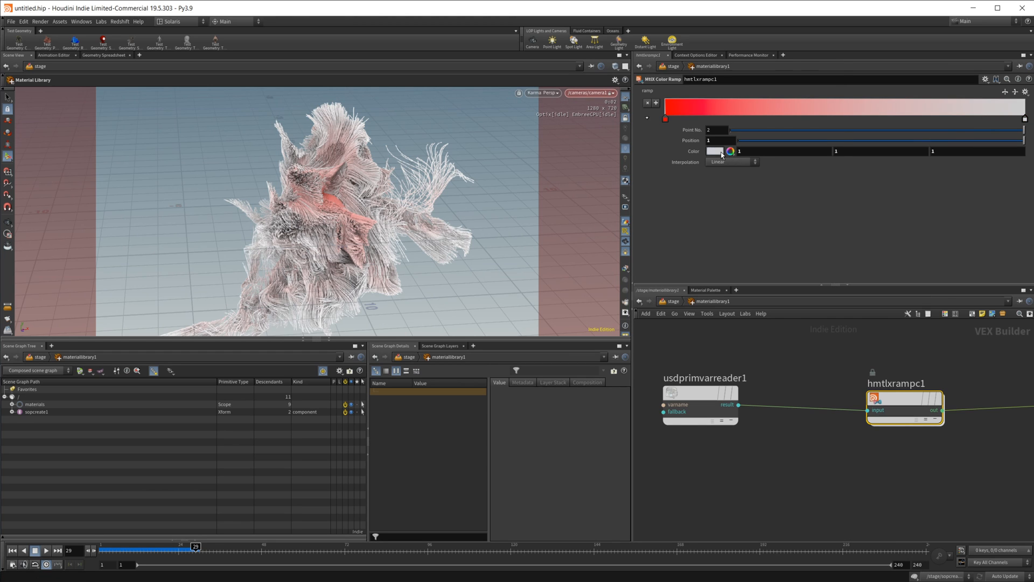
{"action": "left_click", "coordinate": [717, 151]}
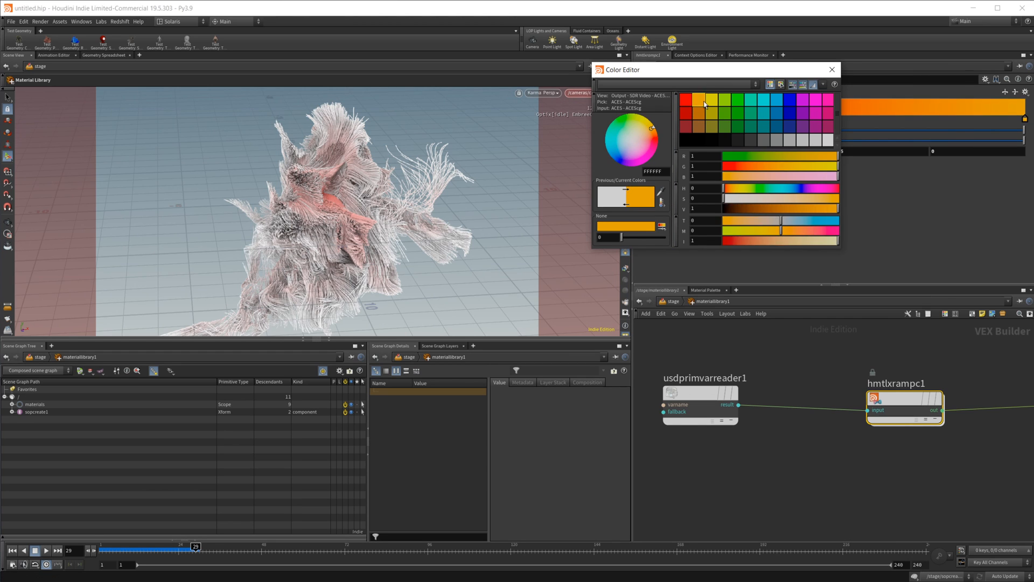
{"action": "left_click", "coordinate": [704, 103]}
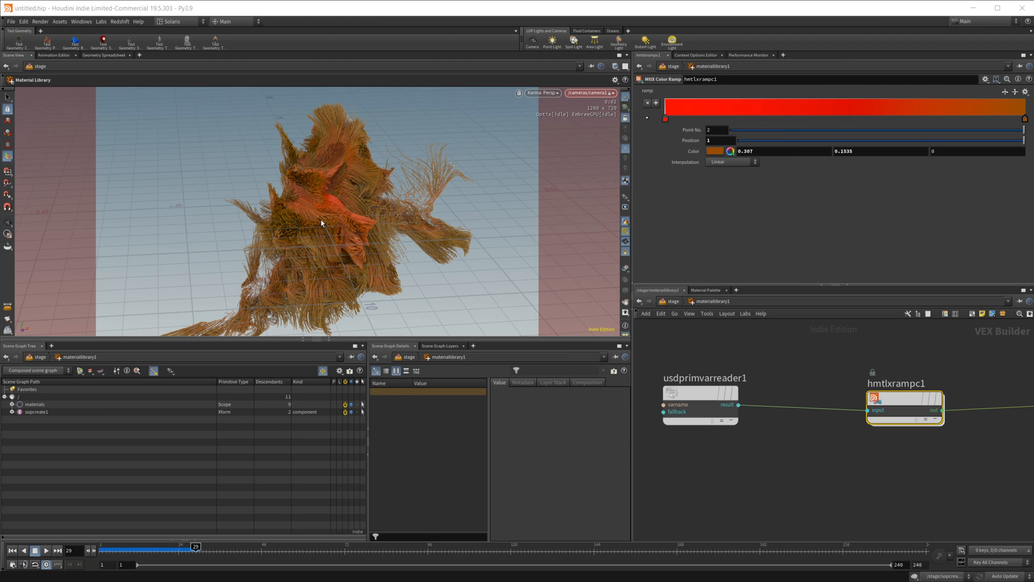
{"action": "mouse_move", "coordinate": [729, 462]}
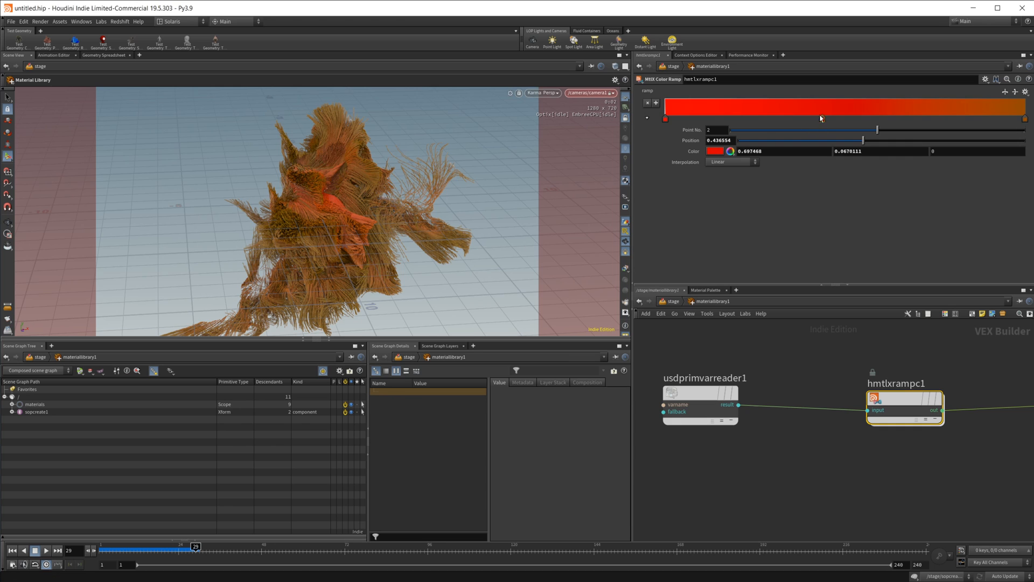
{"action": "left_click", "coordinate": [729, 151]}
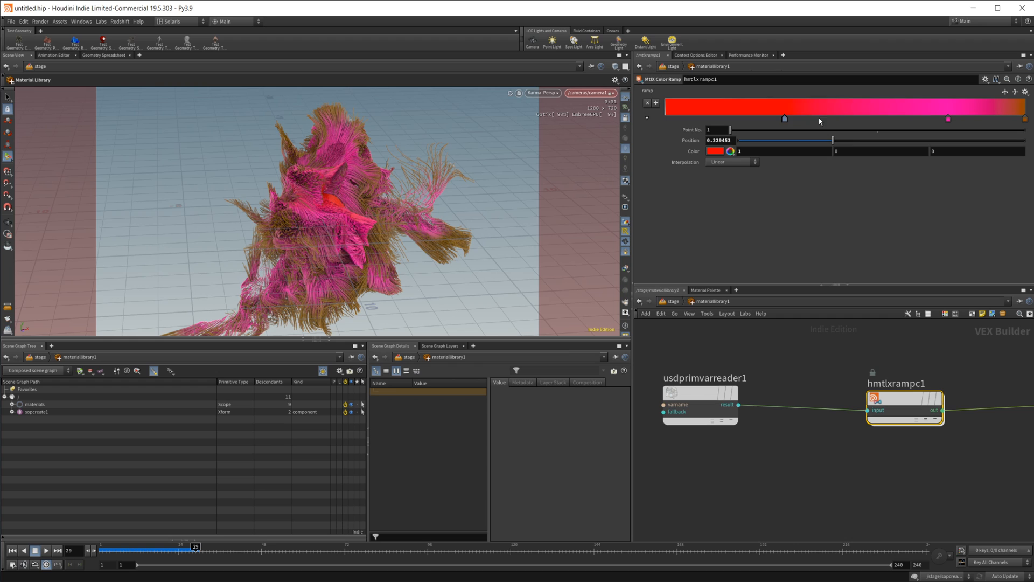
{"action": "left_click_drag", "start_coordinate": [784, 119], "coordinate": [826, 119]}
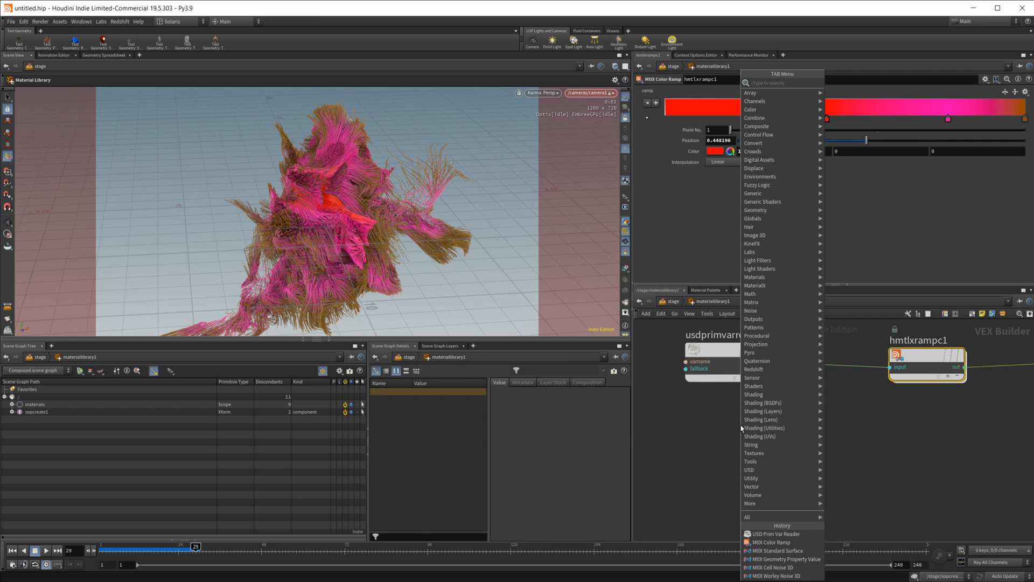
Step: Add a MtlX Geometry Property Value node reading the 'age' attribute
{"action": "type", "text": "geom pro"}
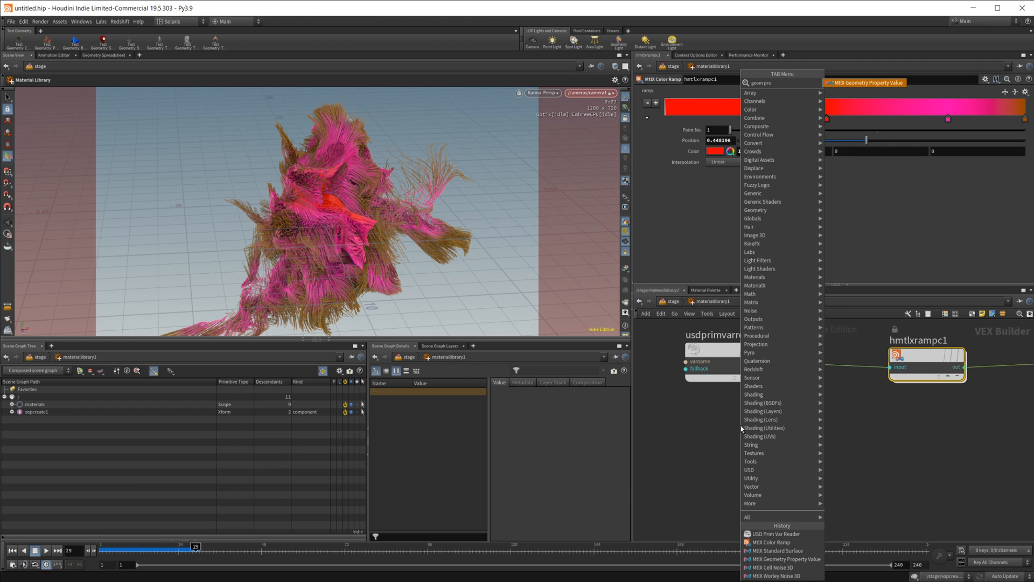
{"action": "left_click", "coordinate": [782, 558]}
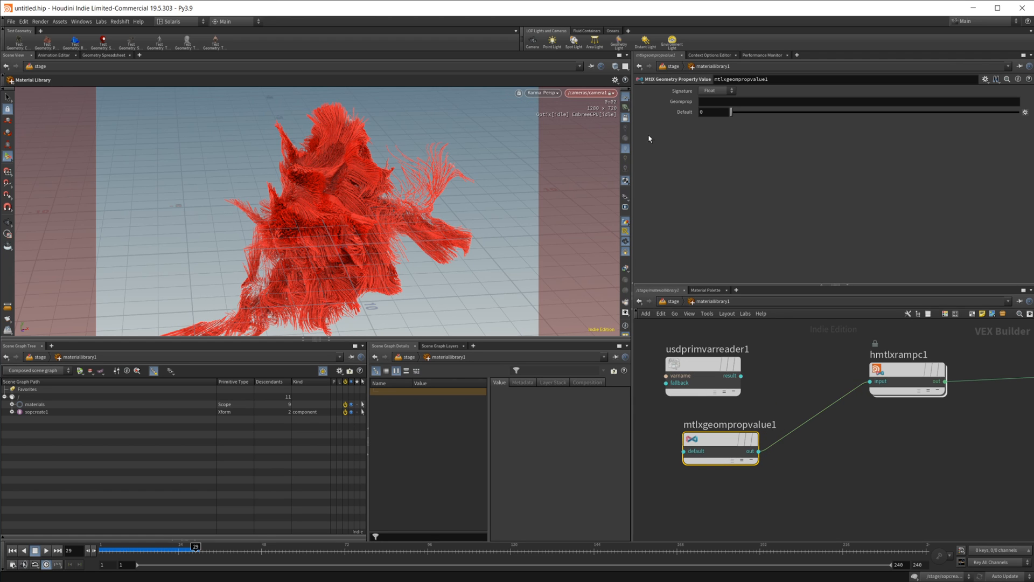
{"action": "left_click", "coordinate": [858, 104]}
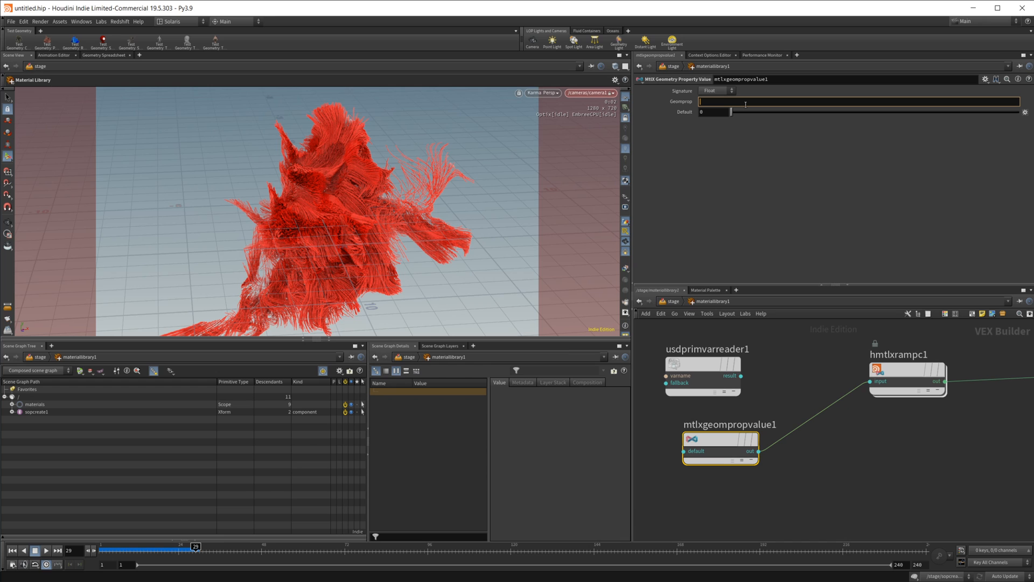
{"action": "type", "text": "age"}
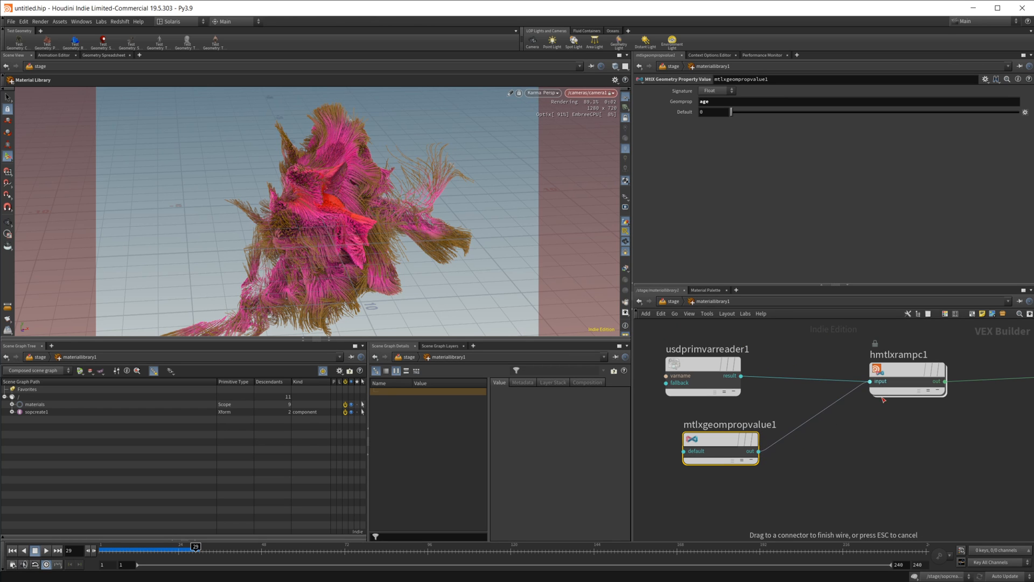
Step: Disconnect the primvar reader so mtlxgeompropvalue1 alone feeds the color ramp
{"action": "left_click_drag", "start_coordinate": [757, 452], "coordinate": [872, 381]}
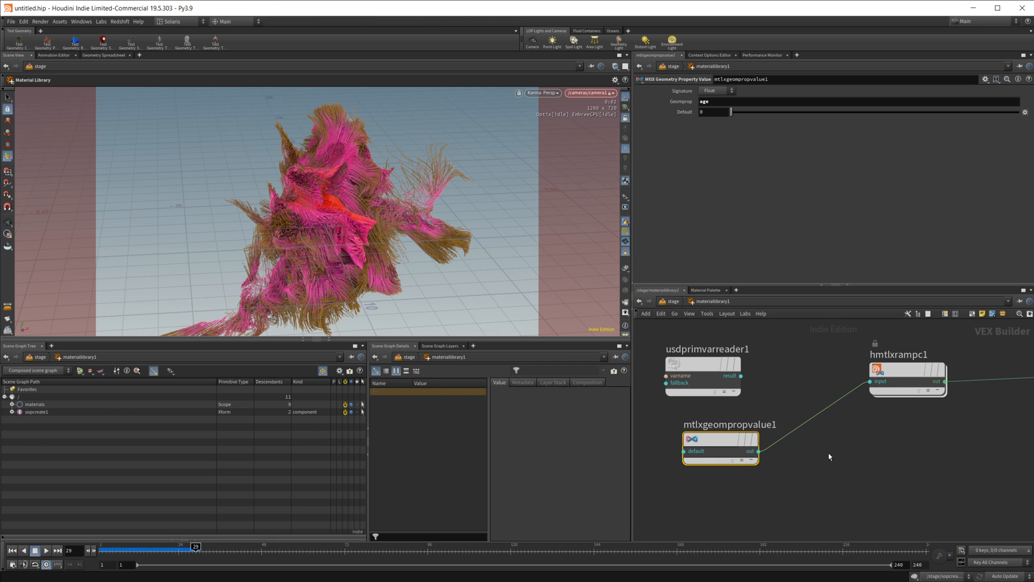
{"action": "mouse_move", "coordinate": [813, 414]}
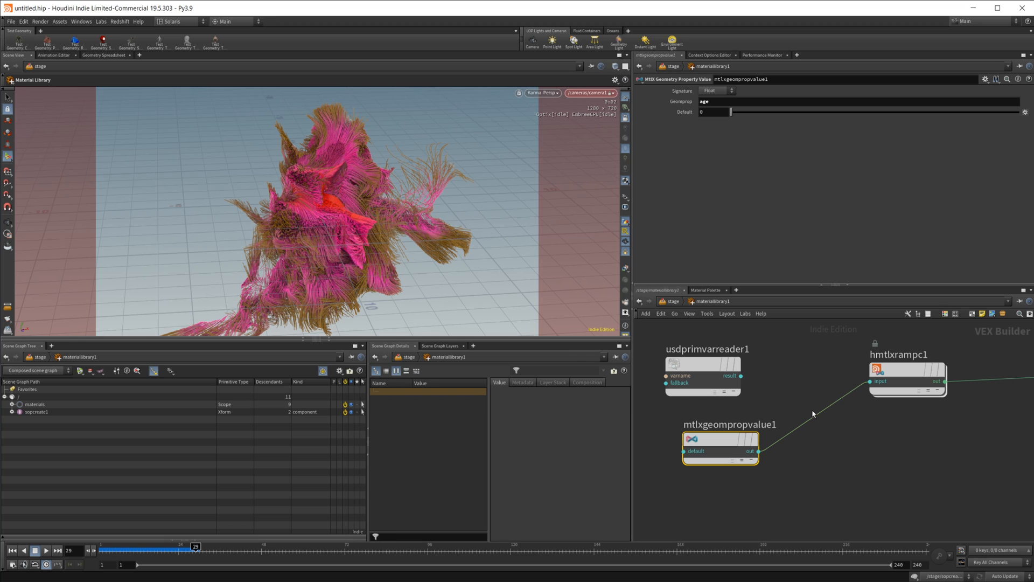
{"action": "mouse_move", "coordinate": [855, 482]}
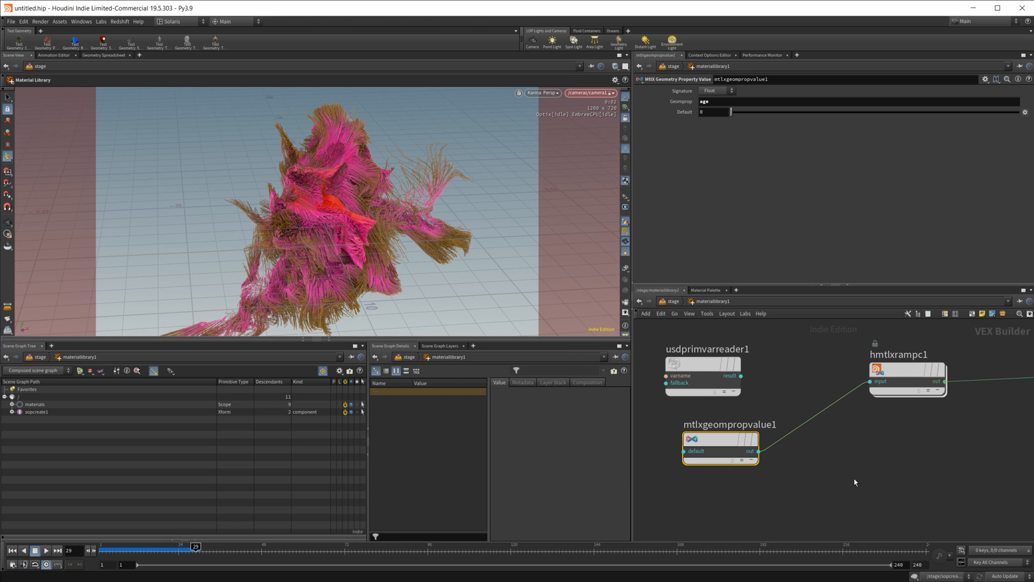
{"action": "mouse_move", "coordinate": [791, 471]}
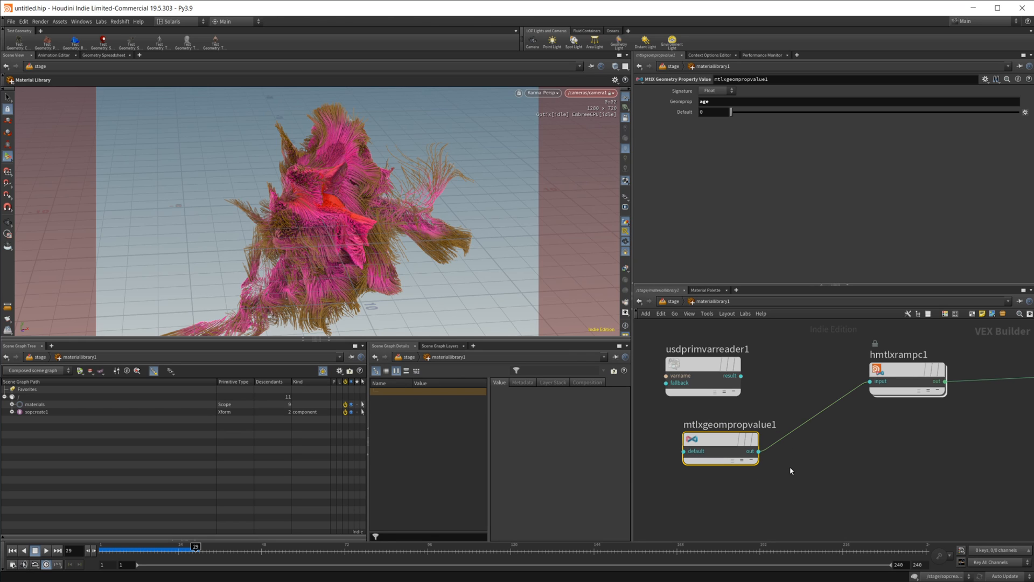
{"action": "mouse_move", "coordinate": [763, 403]}
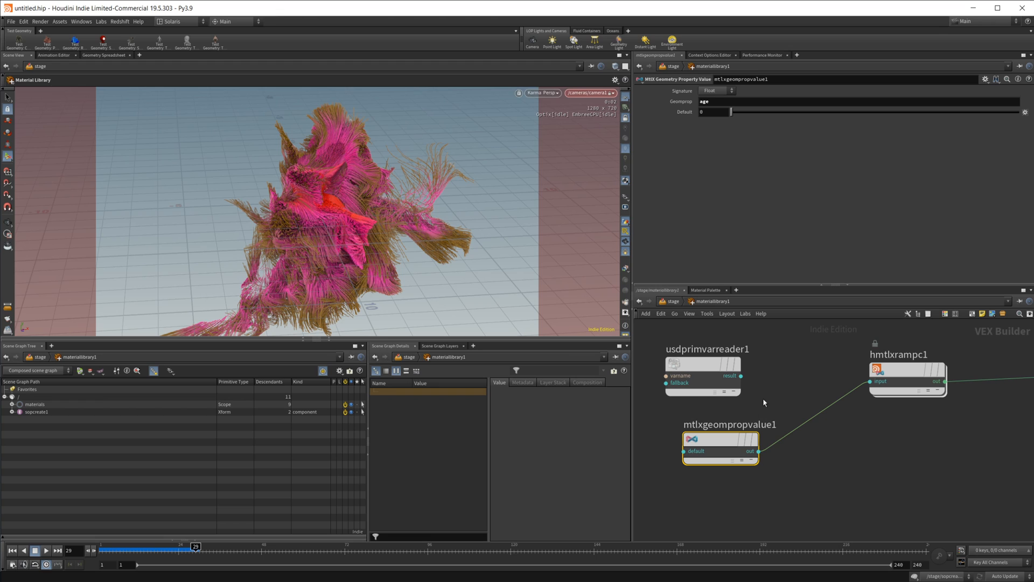
{"action": "right_click", "coordinate": [720, 445]}
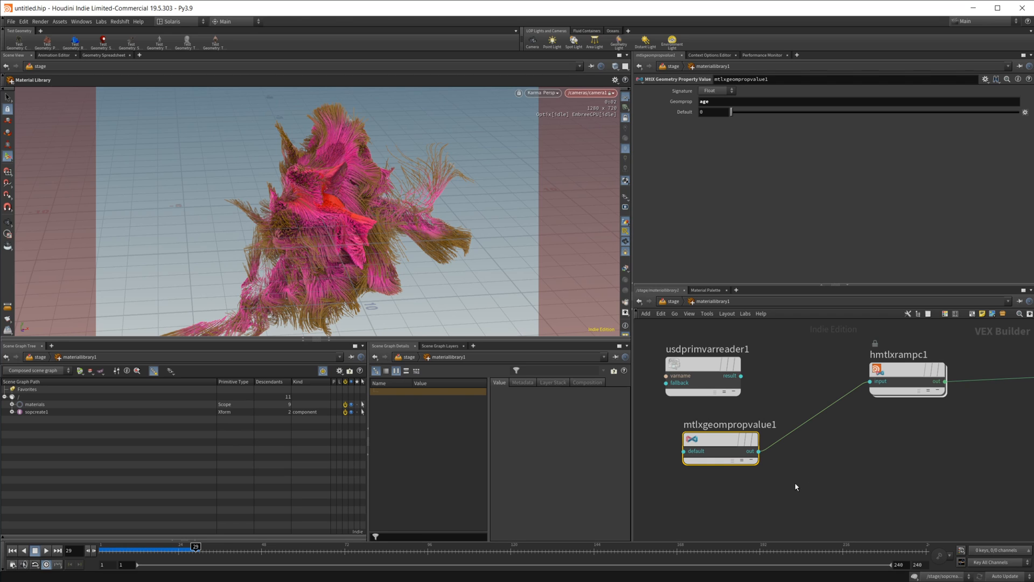
{"action": "mouse_move", "coordinate": [878, 458]}
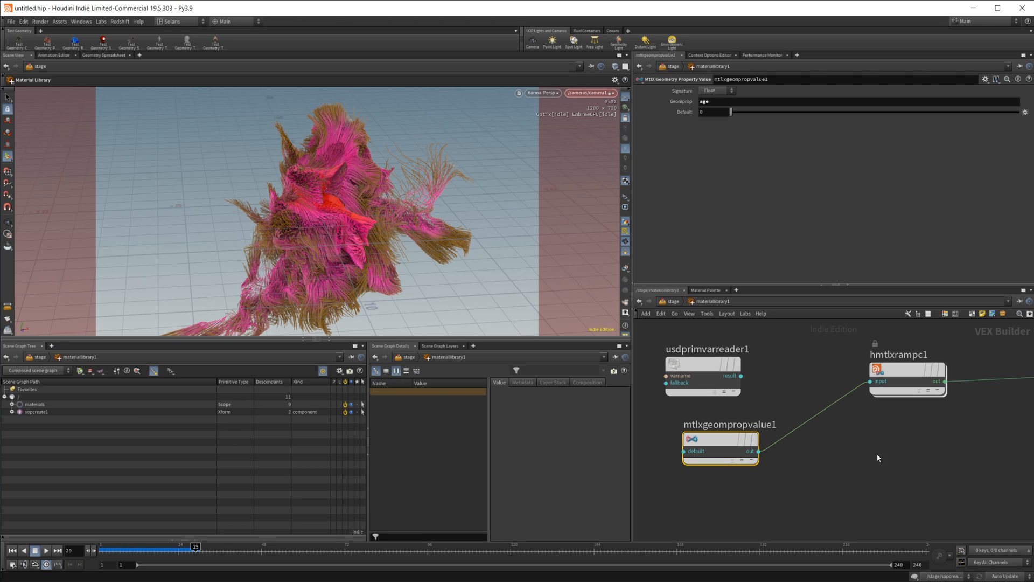
{"action": "mouse_move", "coordinate": [922, 441]}
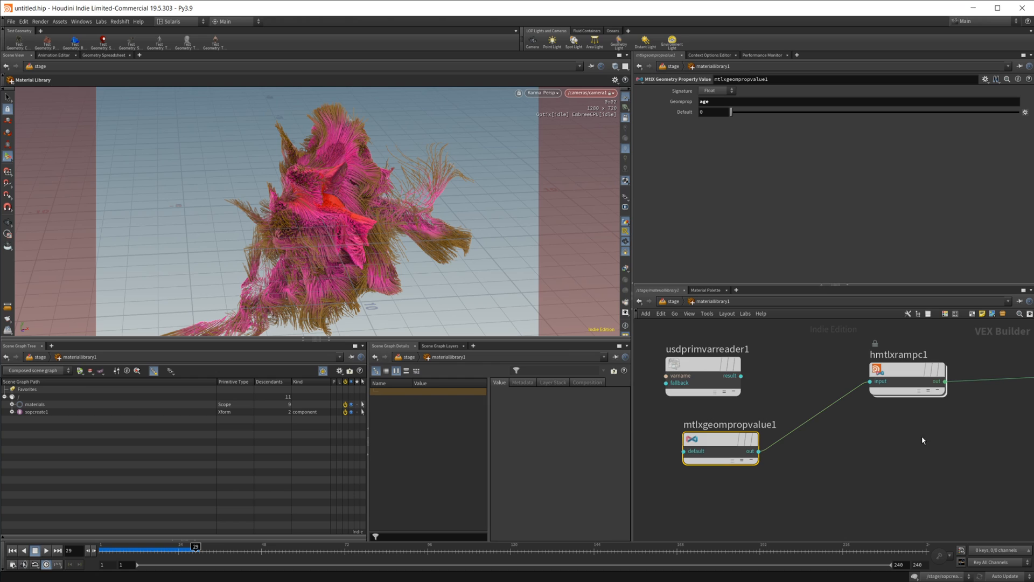